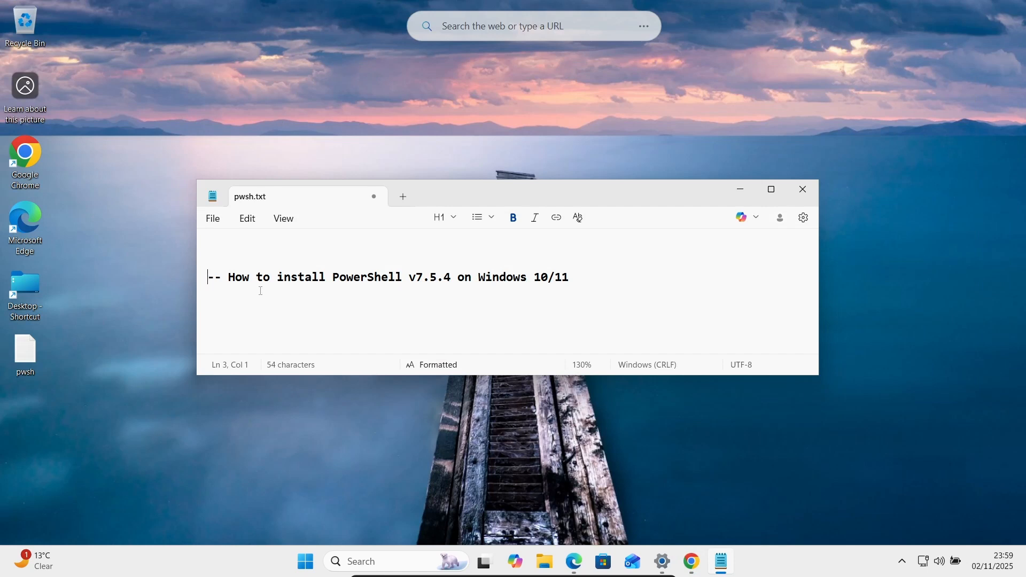
mouse_move(402, 290)
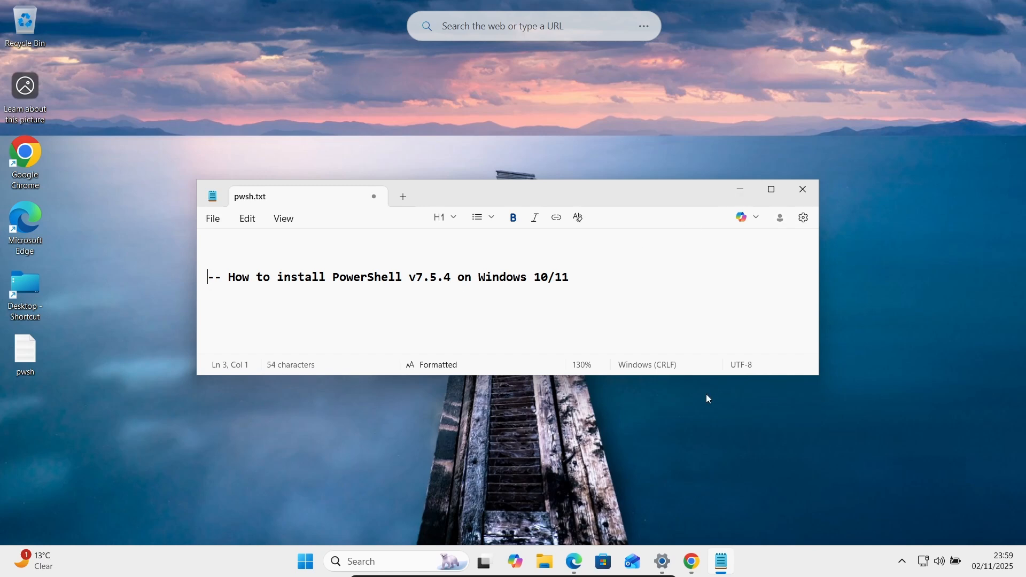
Follow Microsoft's Installing PowerShell on Windows guide to the GitHub PowerShell v7.5.4 release page.
left_click(691, 562)
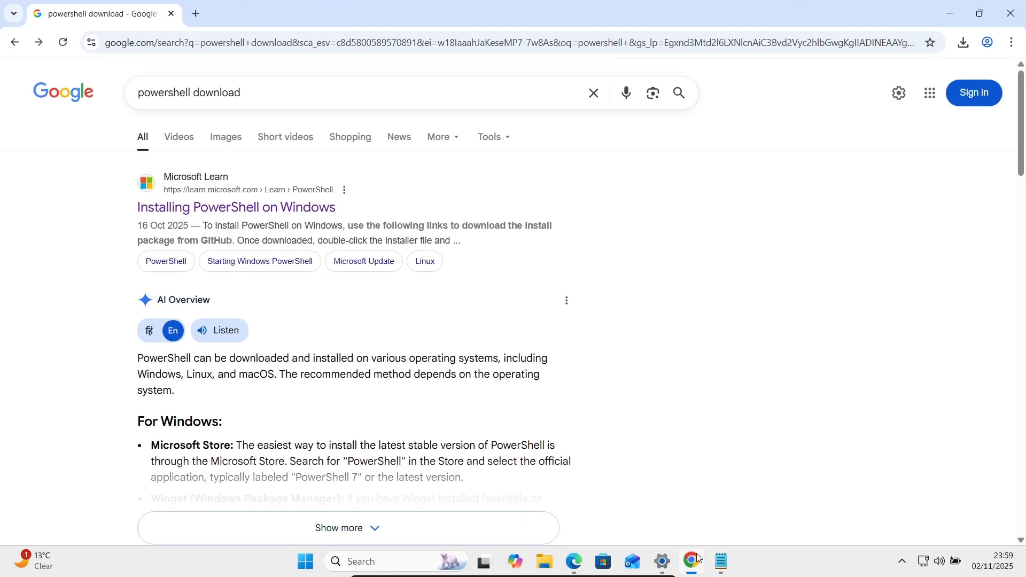
mouse_move(112, 123)
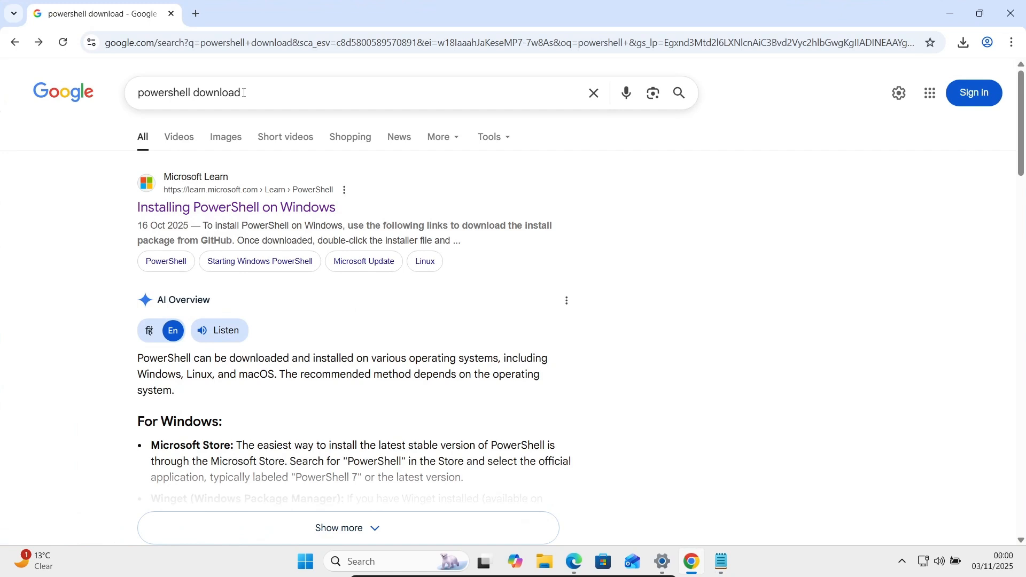
mouse_move(234, 207)
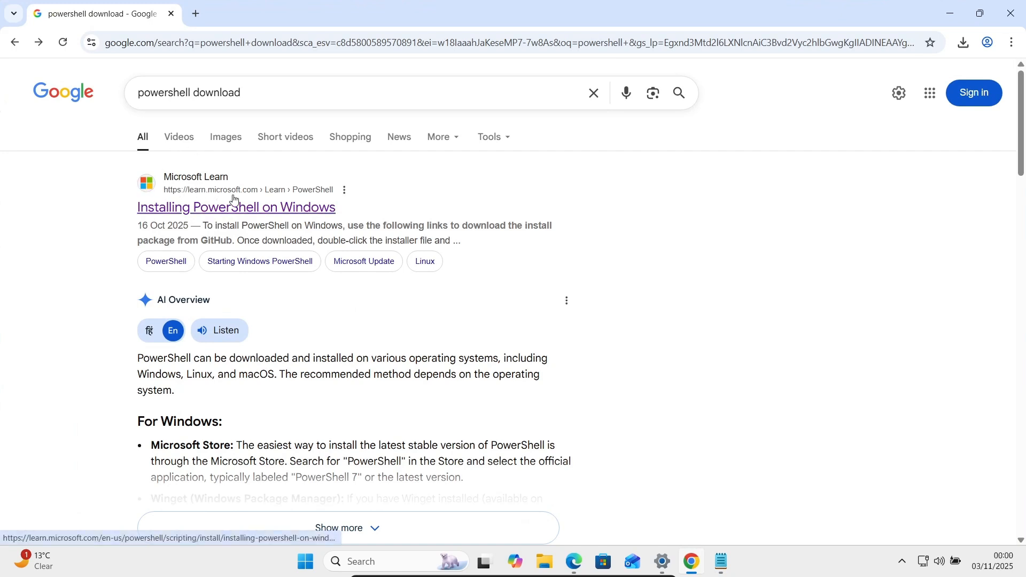
left_click(236, 206)
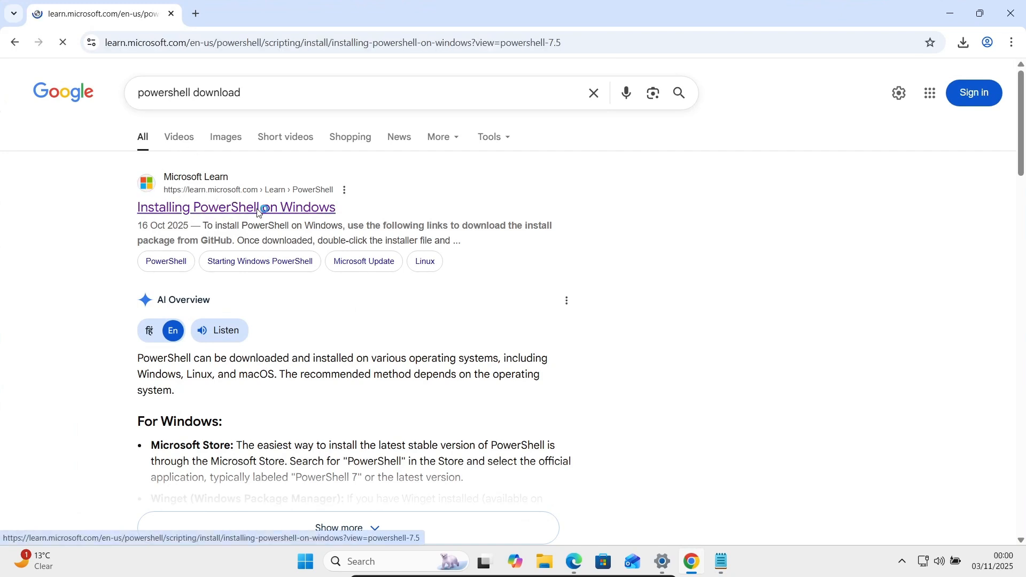
left_click(235, 207)
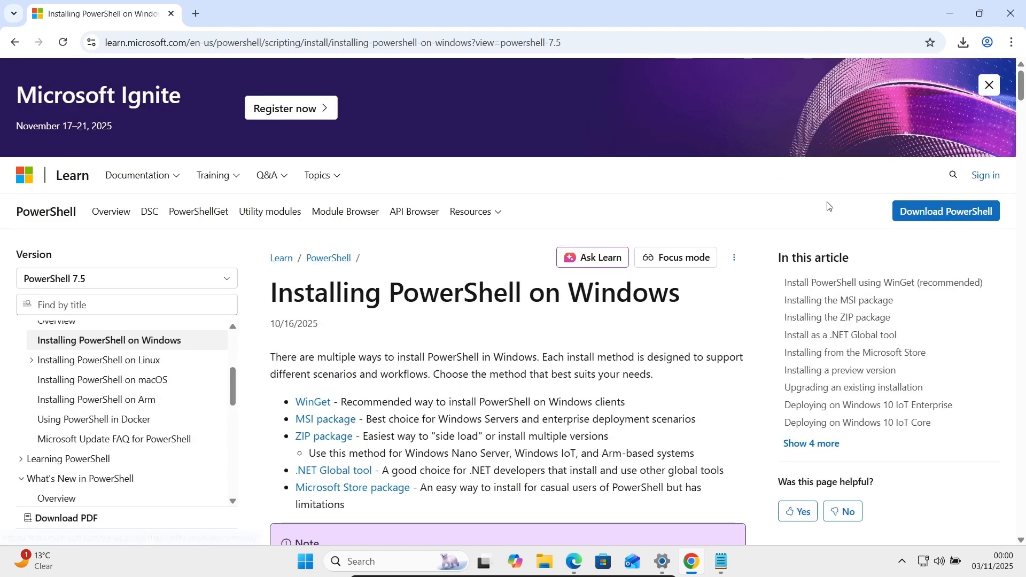
left_click(944, 210)
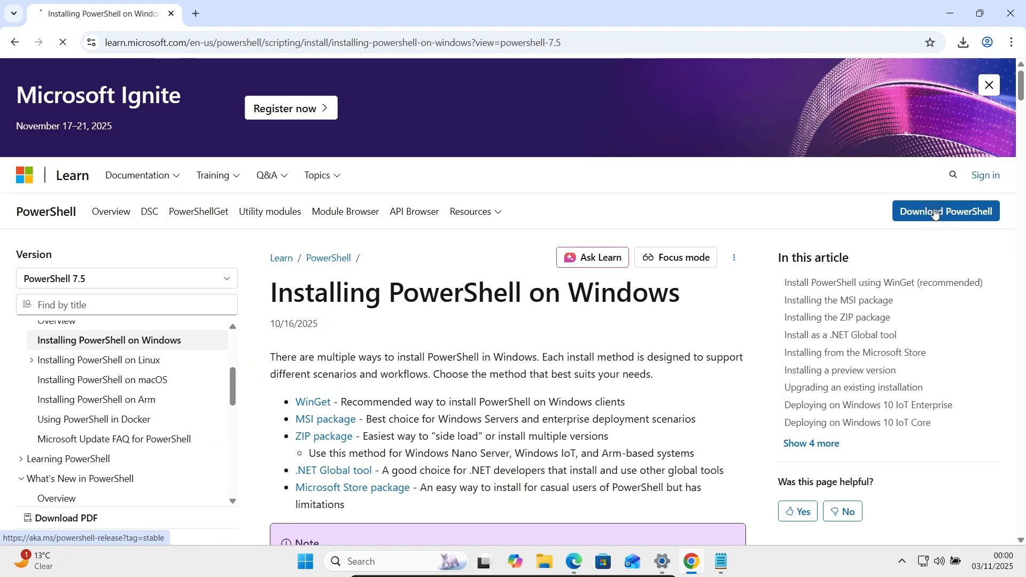
left_click(945, 210)
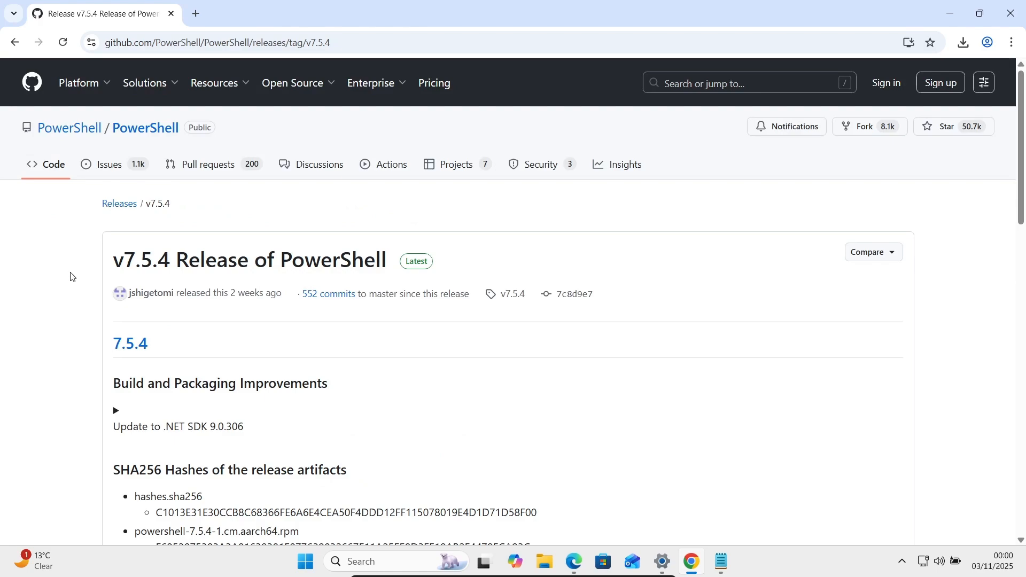
mouse_move(60, 339)
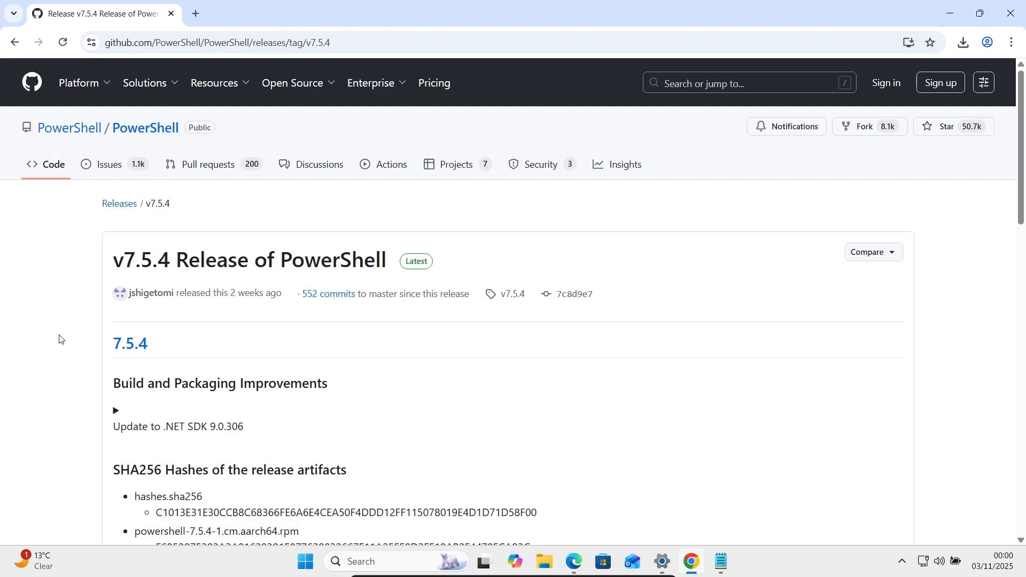
Scroll the v7.5.4 release page down to the Assets list with the win-x64 MSI.
scroll("down", 3)
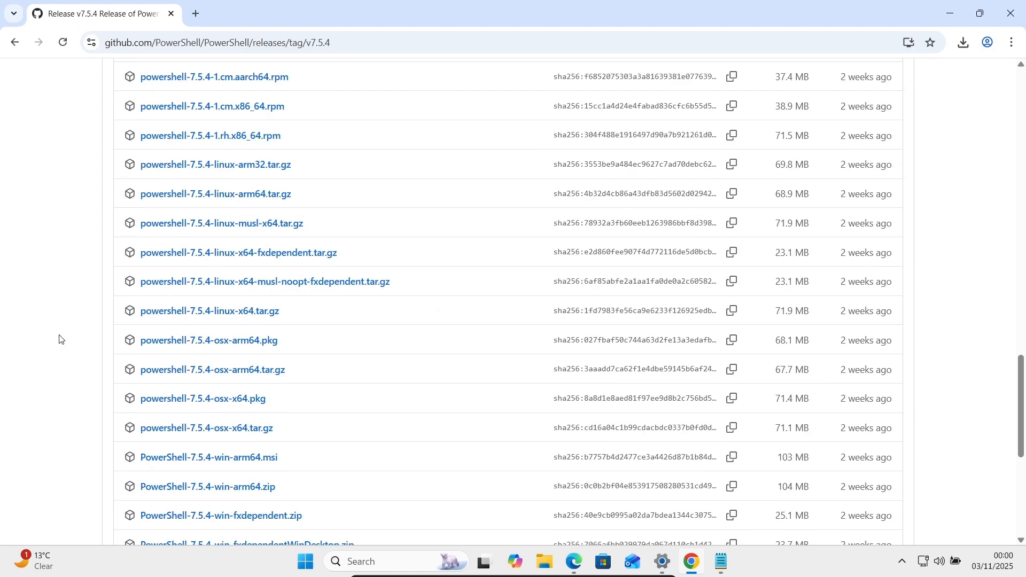
scroll("down", 3)
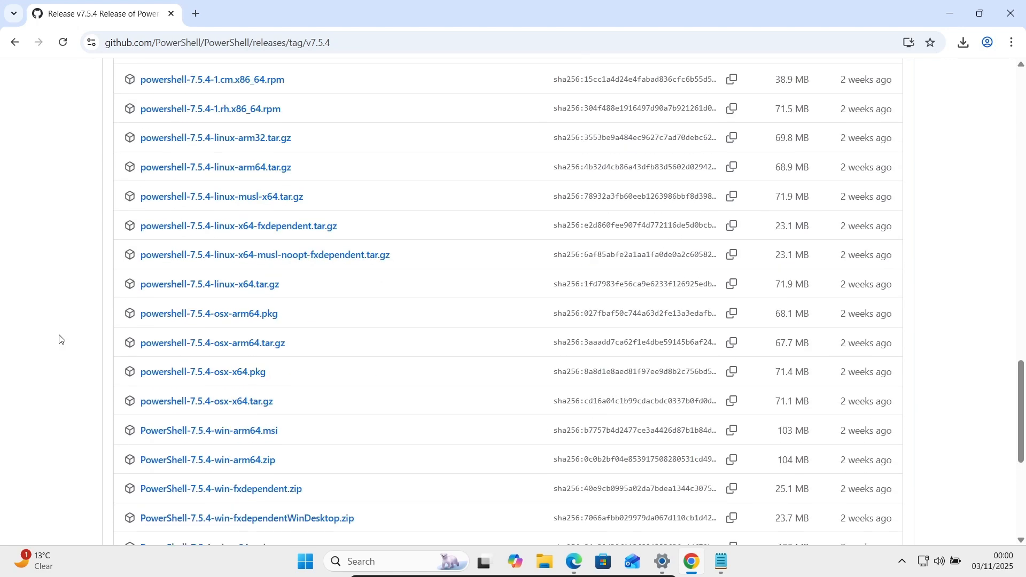
scroll("down", 3)
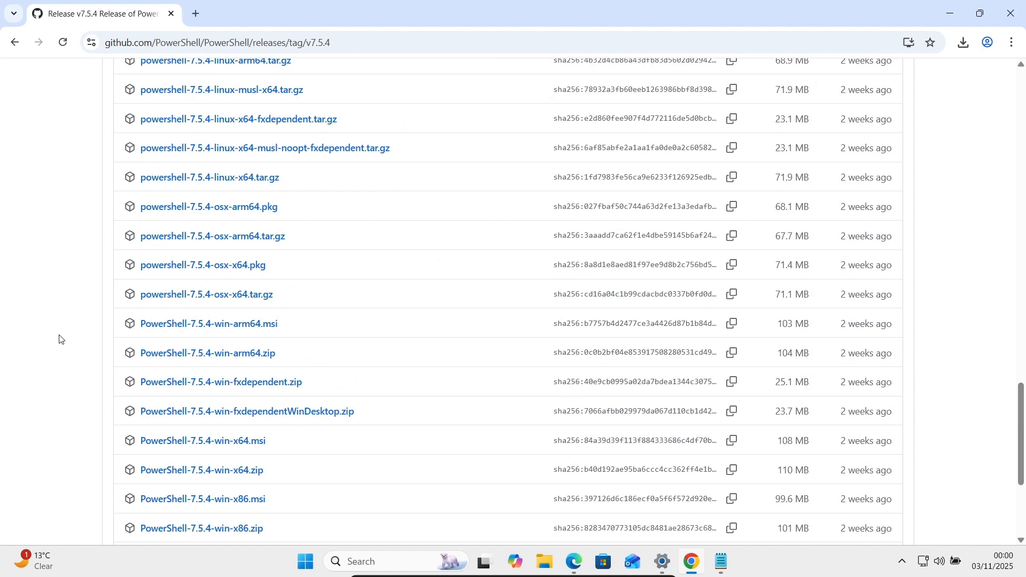
scroll("down", 3)
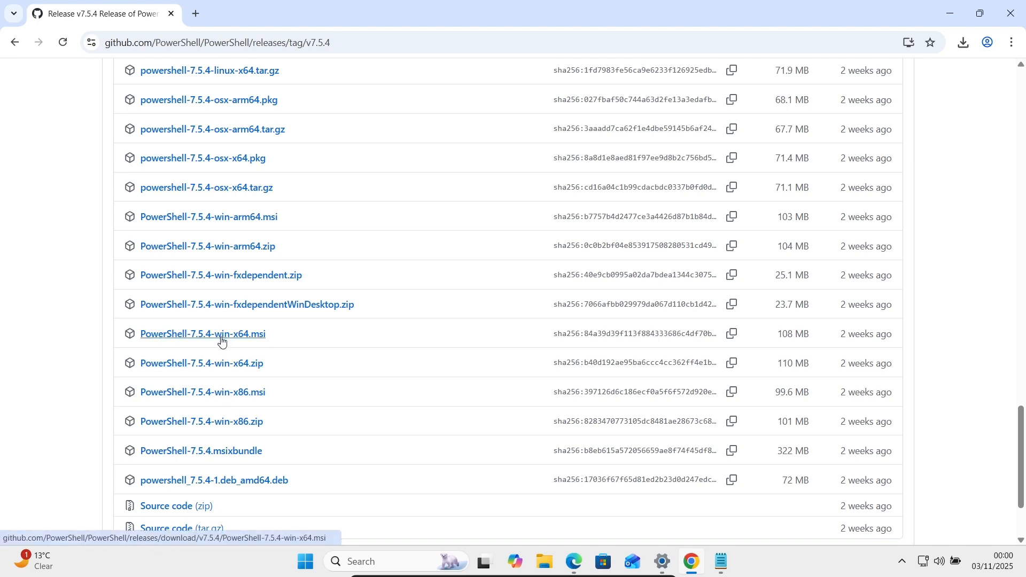
mouse_move(220, 373)
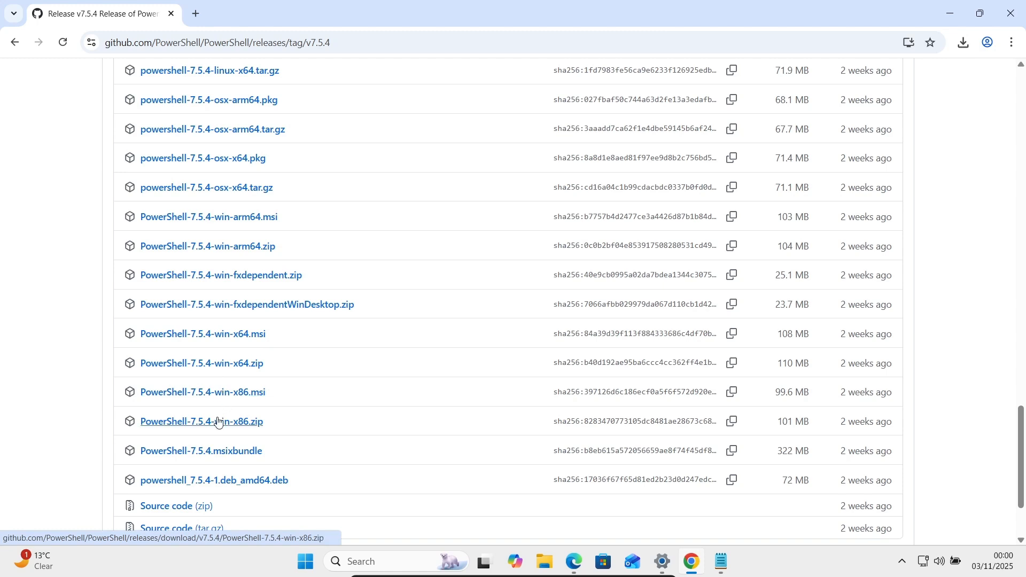
mouse_move(203, 334)
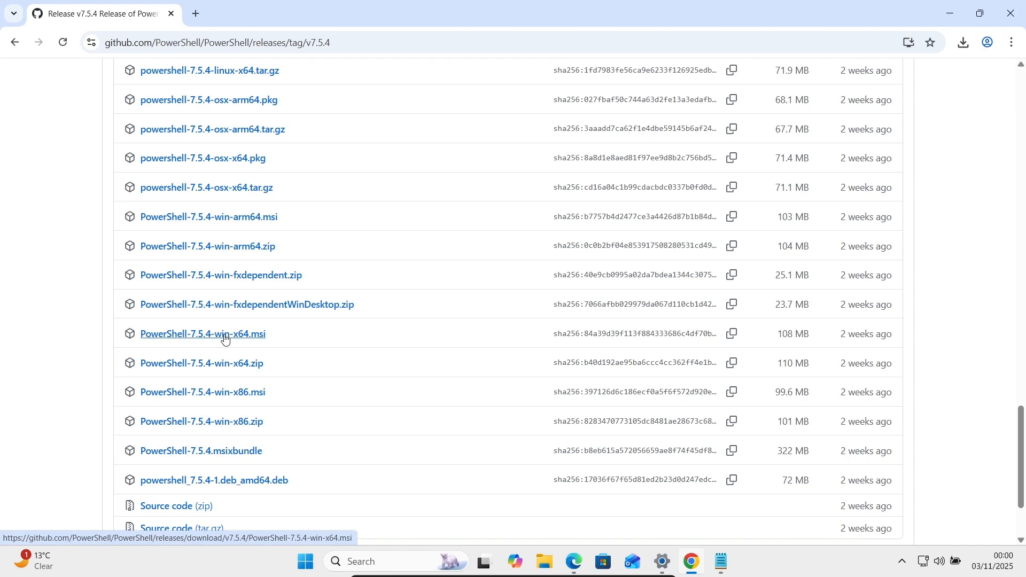
Download PowerShell-7.5.4-win-x64.msi and show its progress in Chrome's recent downloads.
left_click(202, 334)
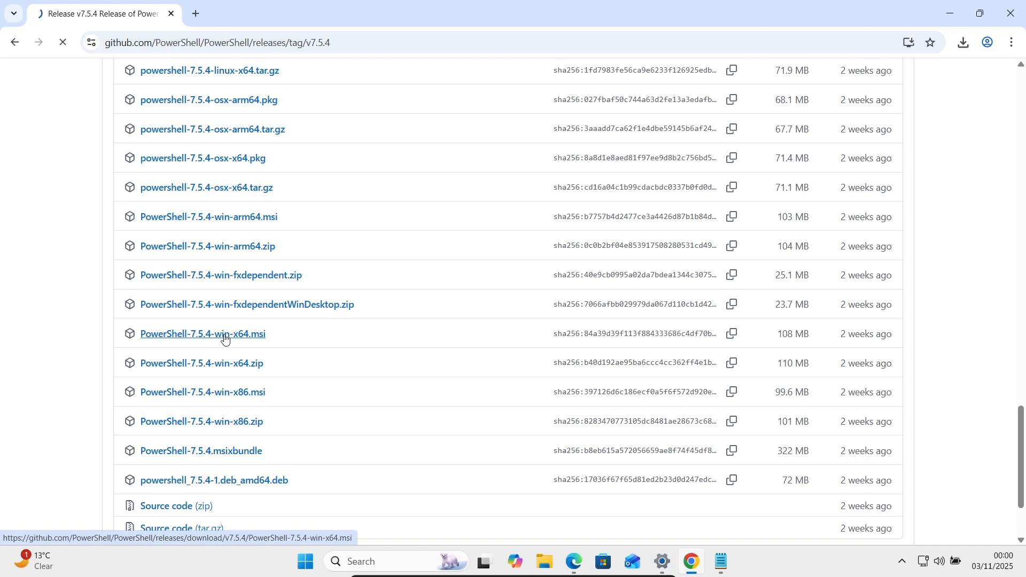
left_click(203, 334)
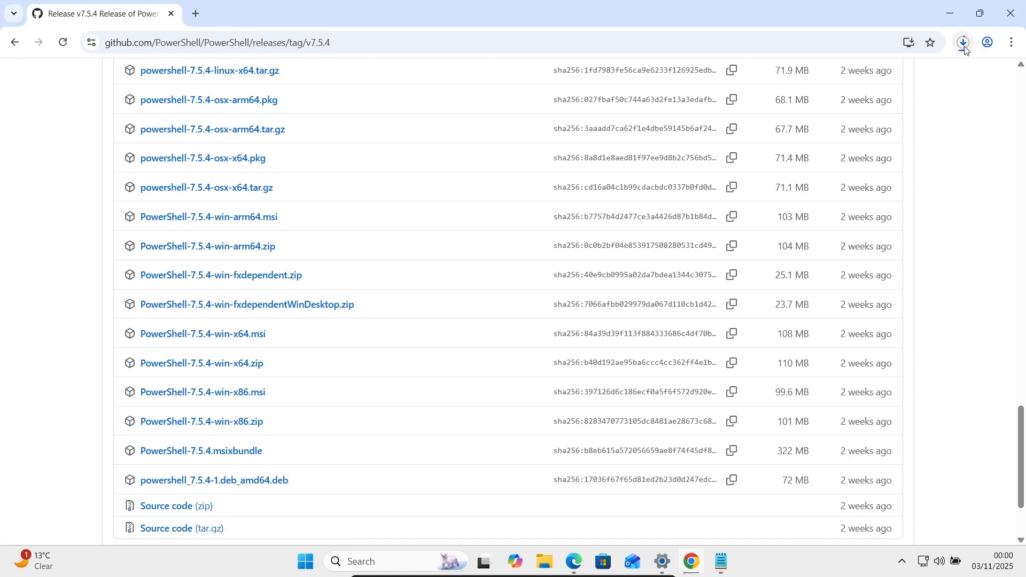
left_click(962, 42)
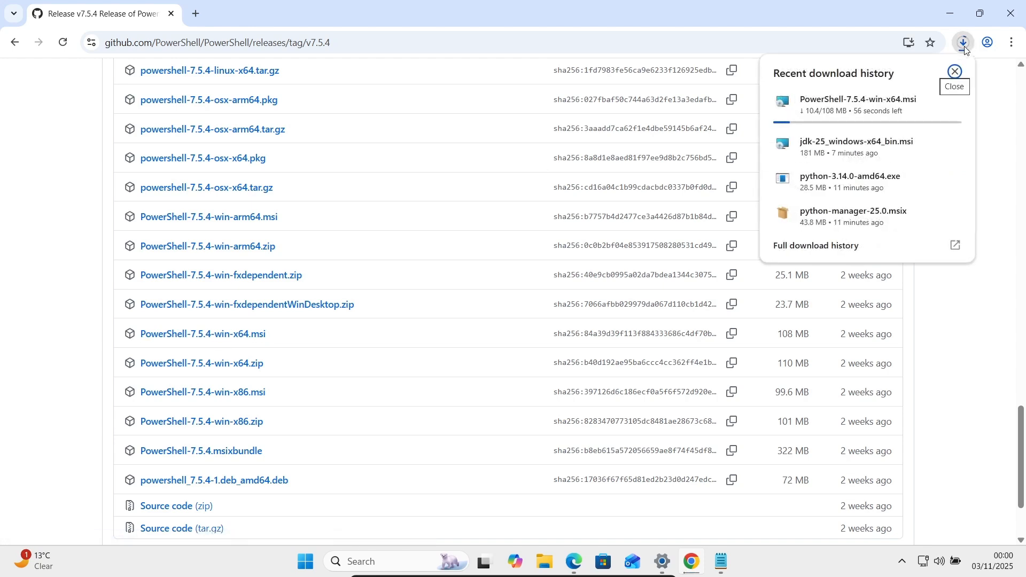
mouse_move(845, 108)
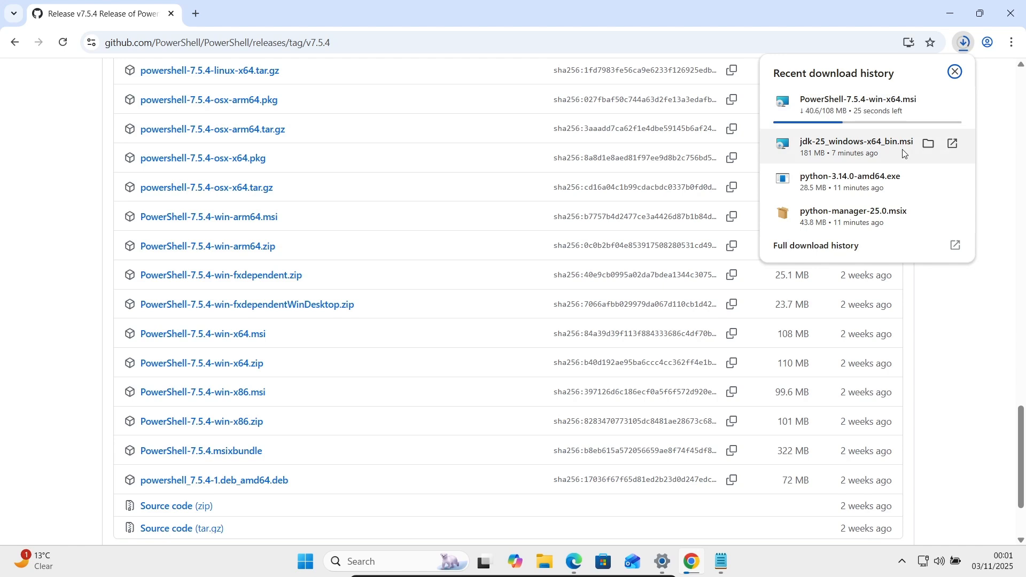
mouse_move(221, 167)
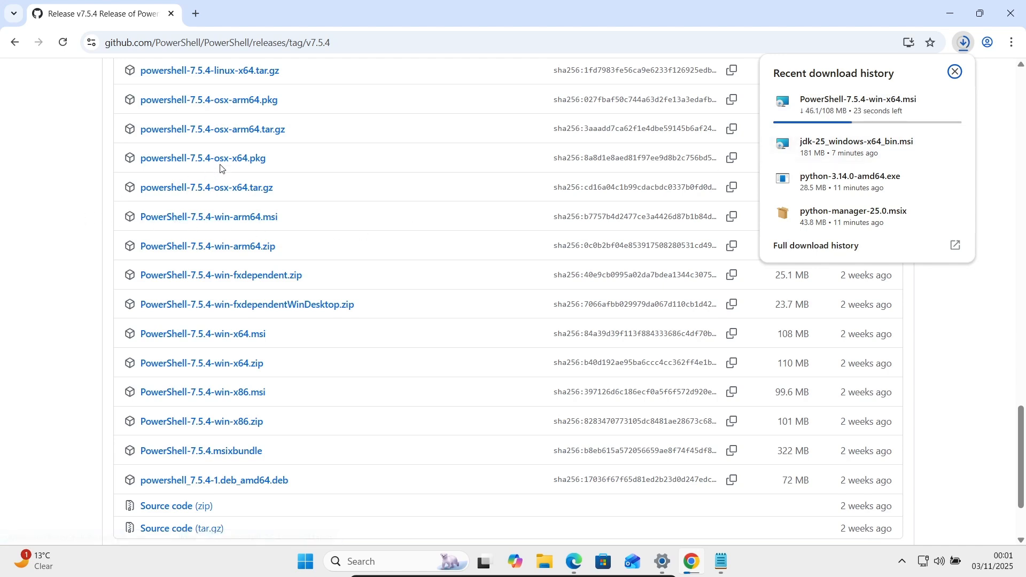
mouse_move(231, 364)
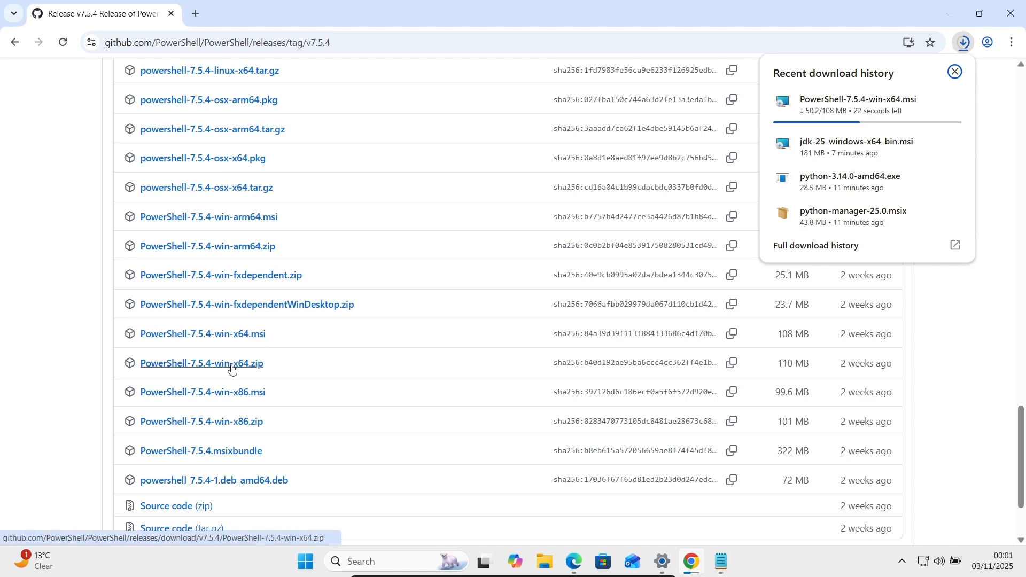
mouse_move(271, 485)
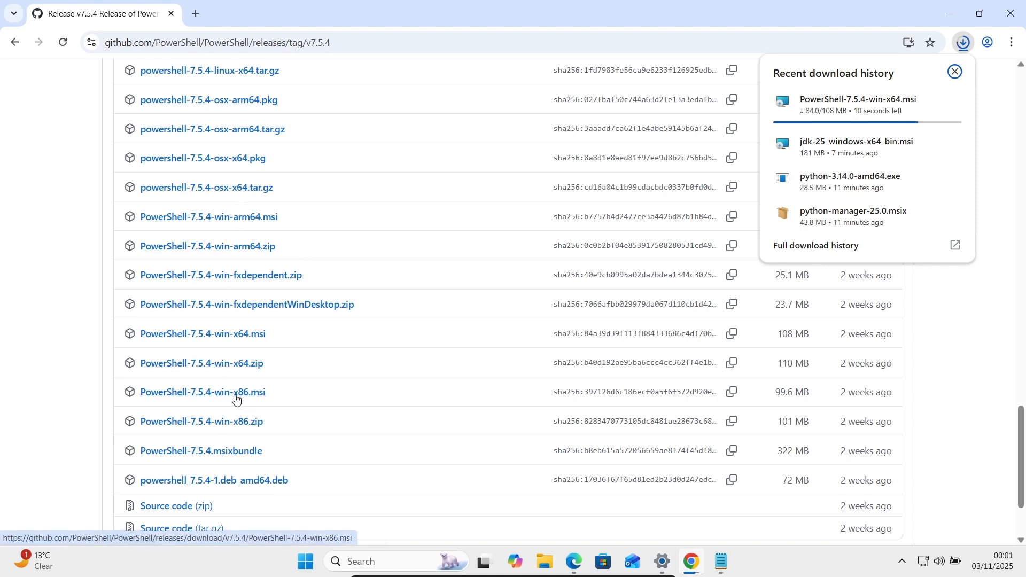
mouse_move(233, 415)
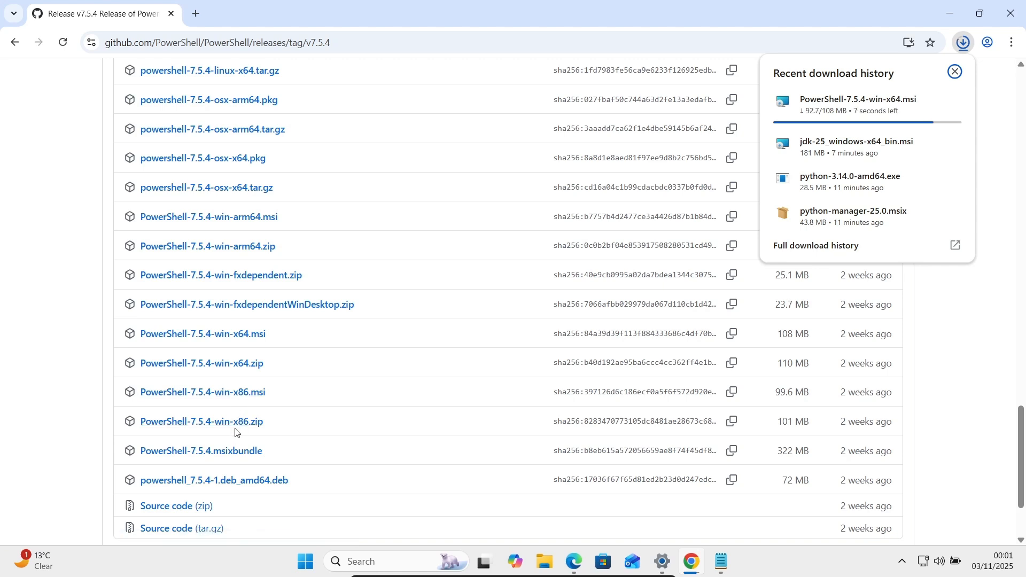
mouse_move(65, 295)
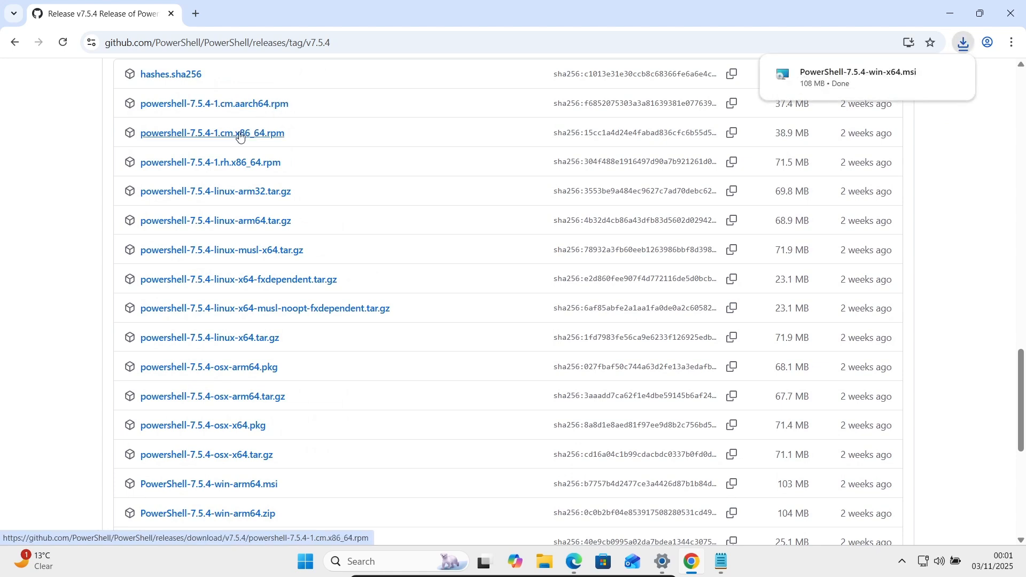
mouse_move(874, 75)
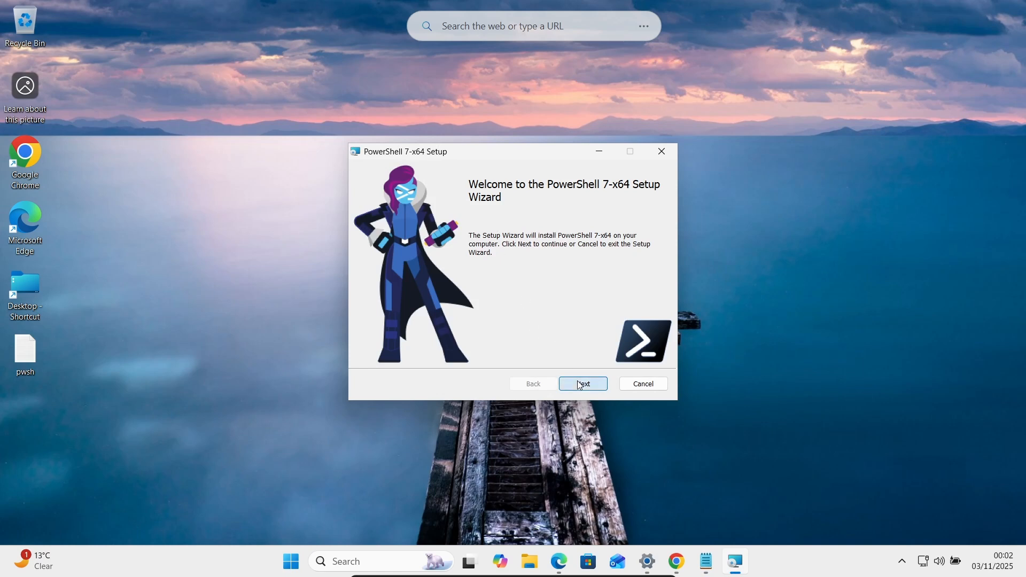
Install PowerShell 7 with default folder, optional actions and update settings, approving the UAC prompt.
left_click(582, 384)
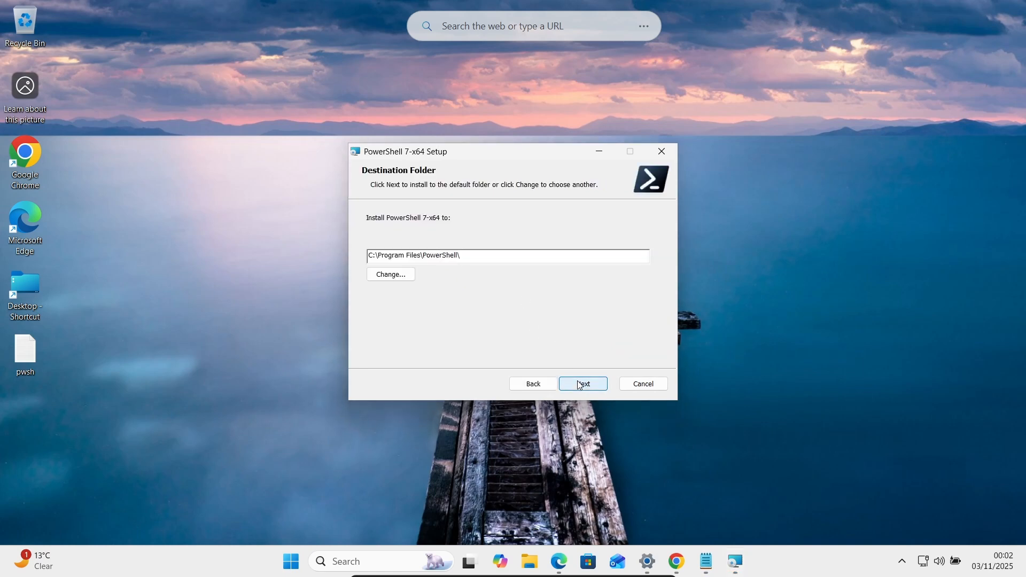
mouse_move(574, 364)
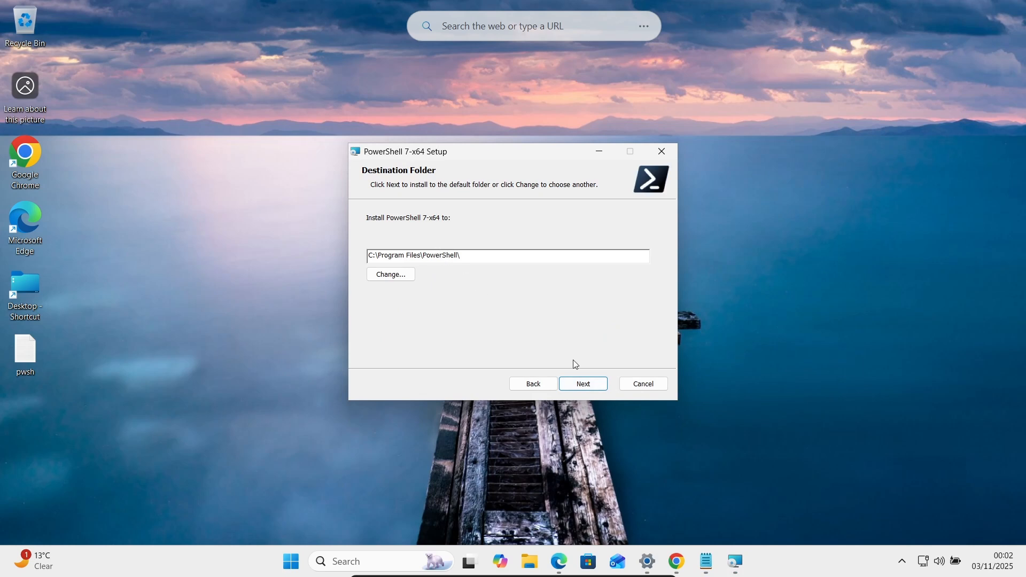
left_click(582, 384)
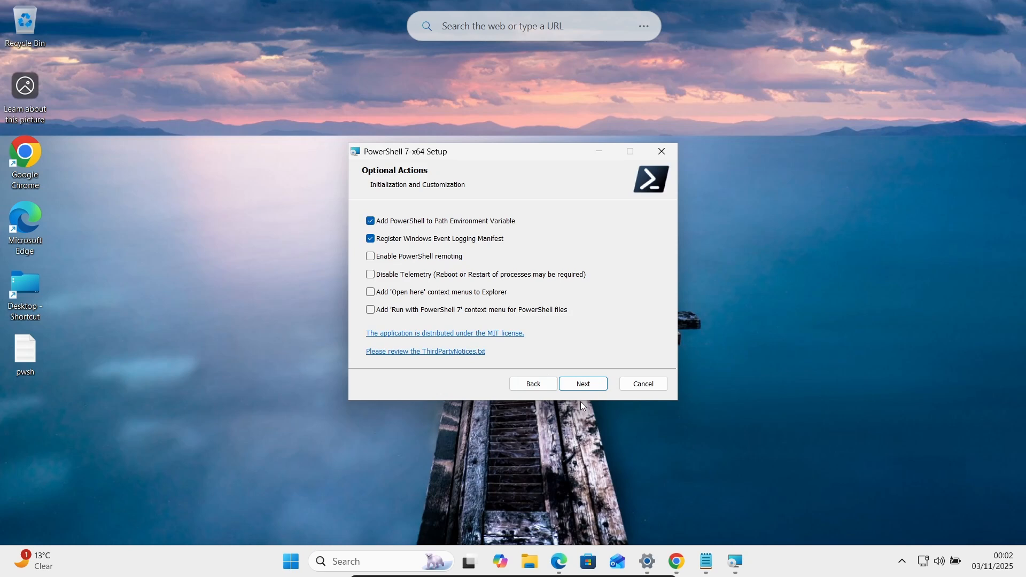
left_click(582, 383)
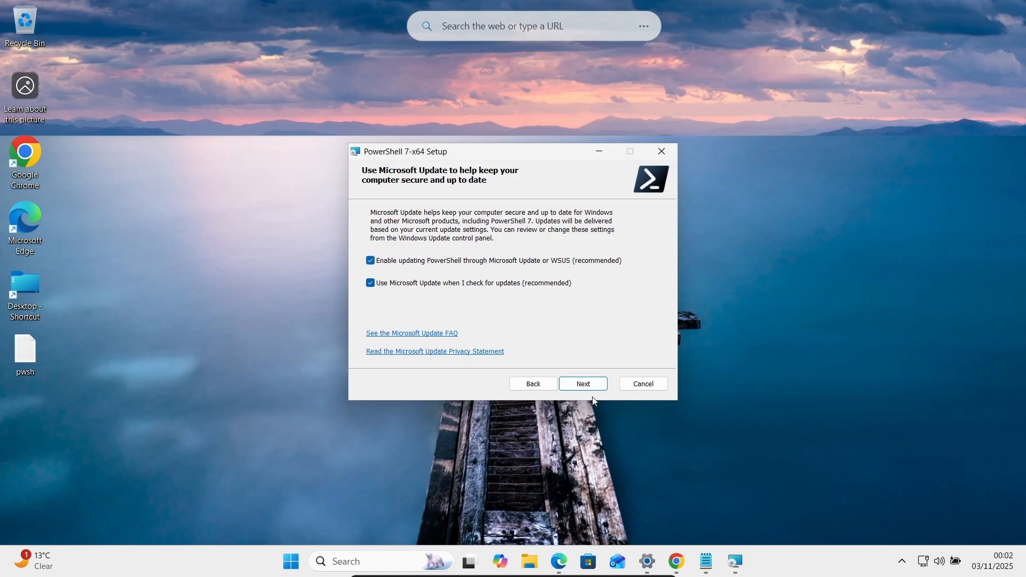
mouse_move(524, 349)
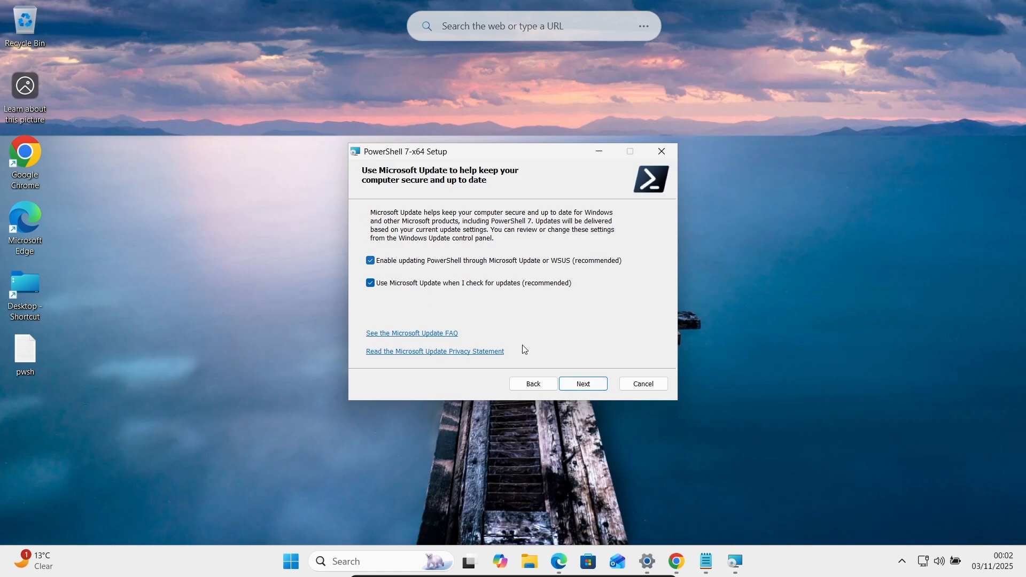
left_click(581, 384)
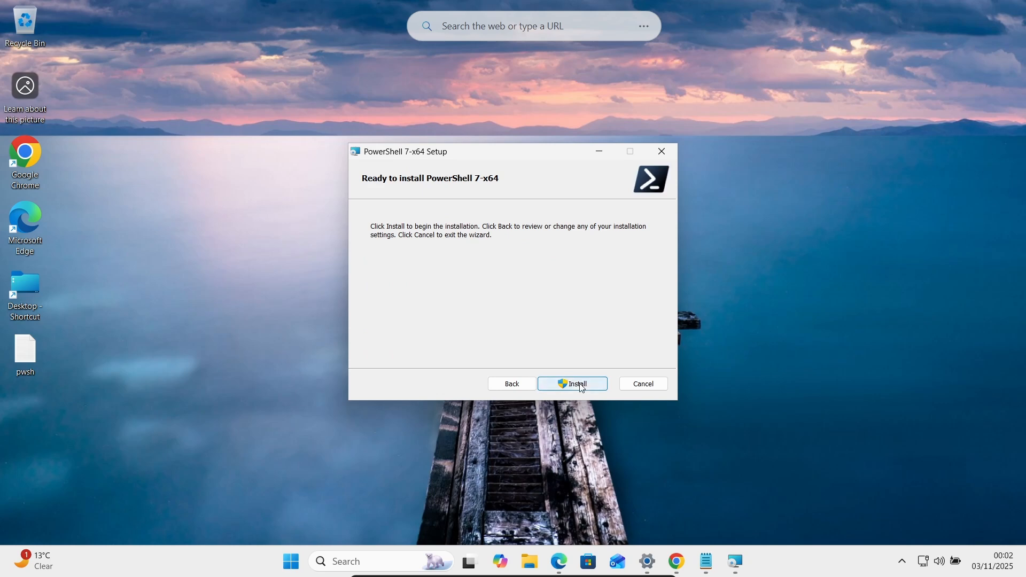
left_click(572, 384)
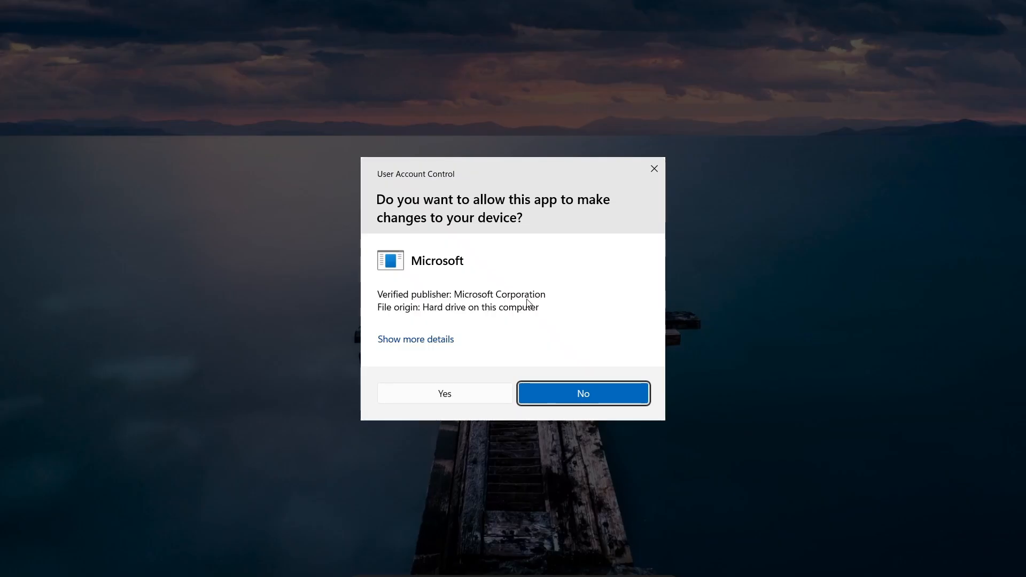
left_click(443, 393)
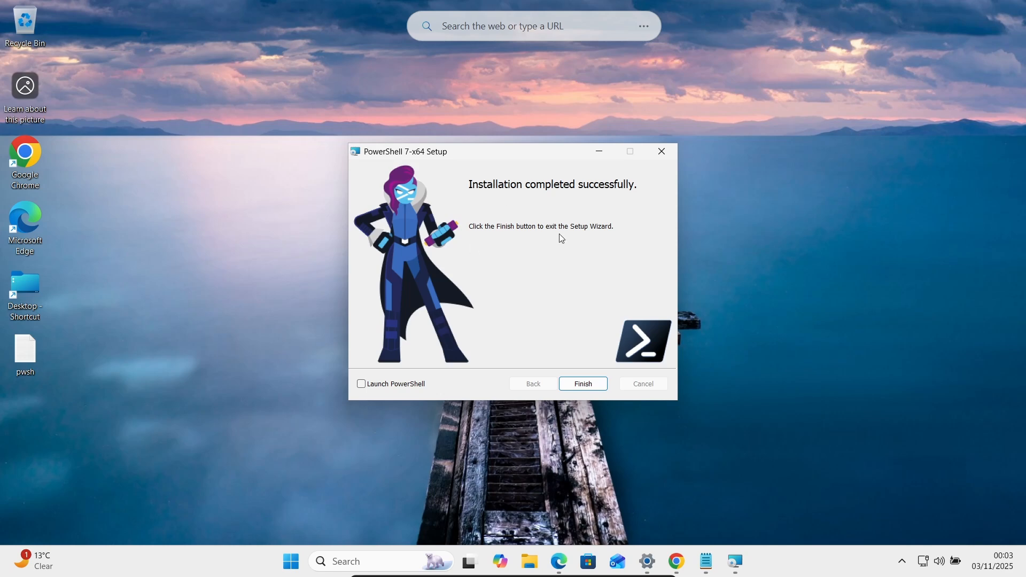
Finish setup and launch PowerShell 7 (x64) from a 'powe' Start search.
left_click(582, 384)
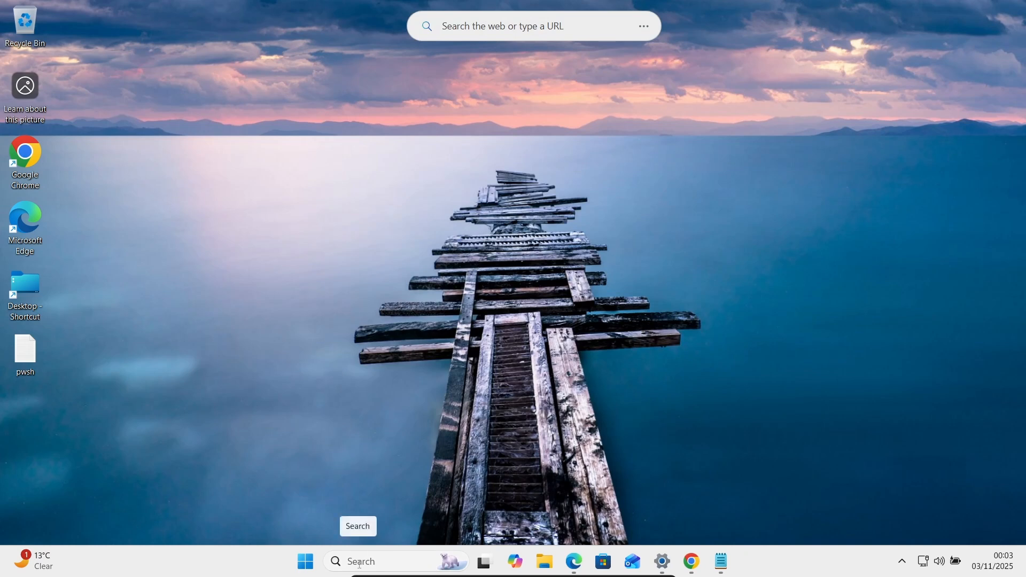
type("powe")
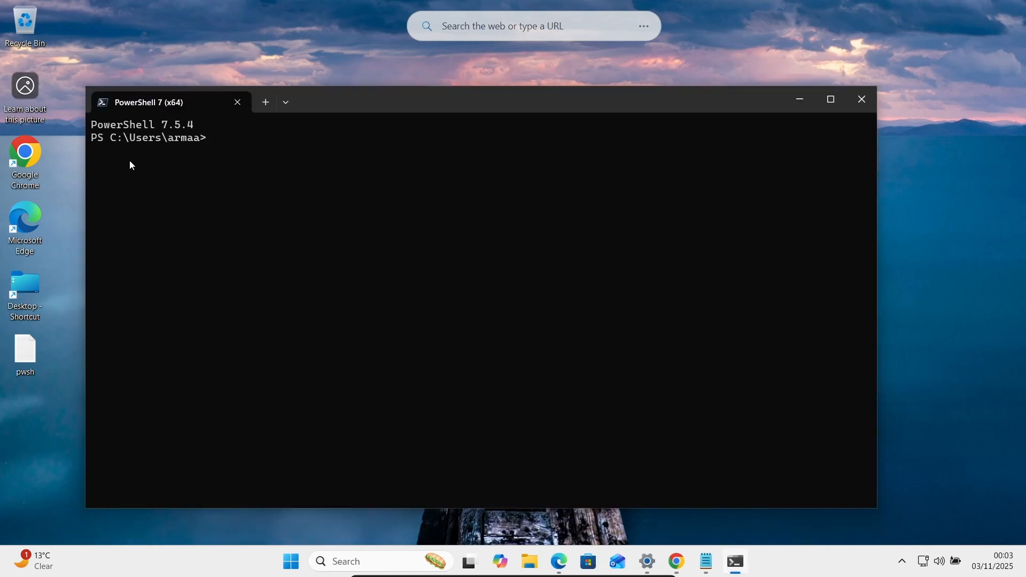
mouse_move(220, 153)
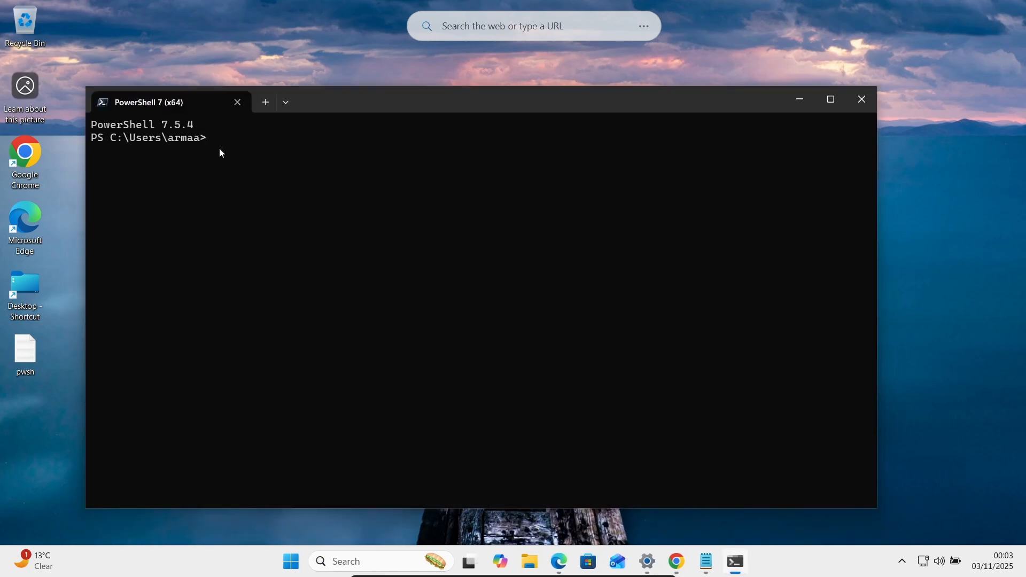
Run write-host("Hello World!!!") in PowerShell to print Hello World!!!, correcting the typos.
type("wr")
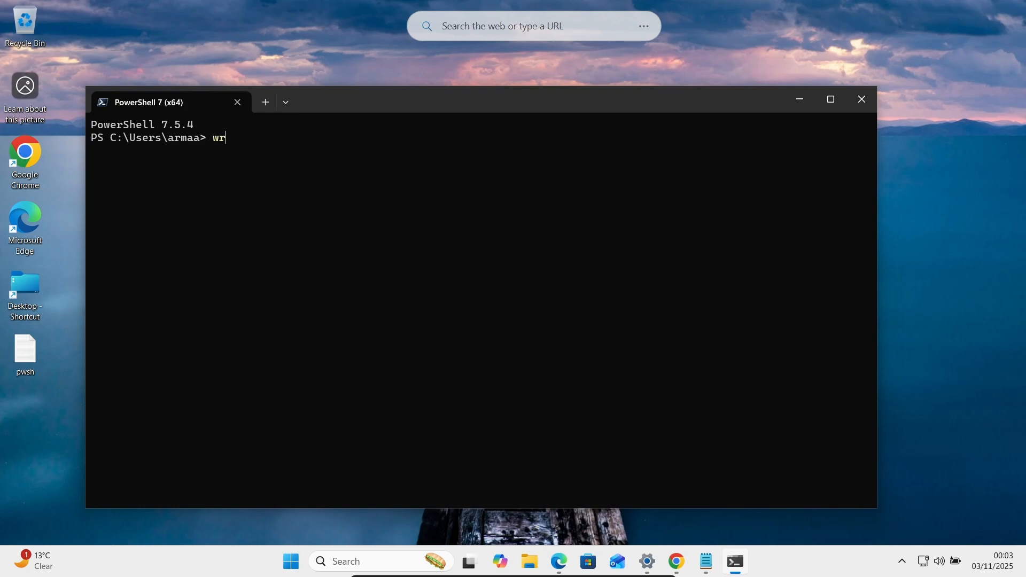
type("ite")
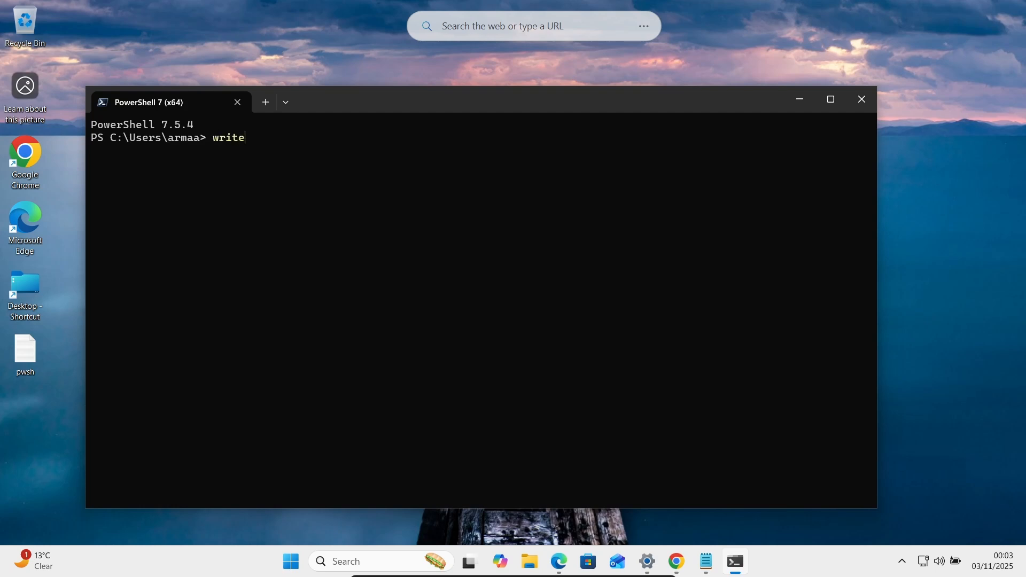
type("-h")
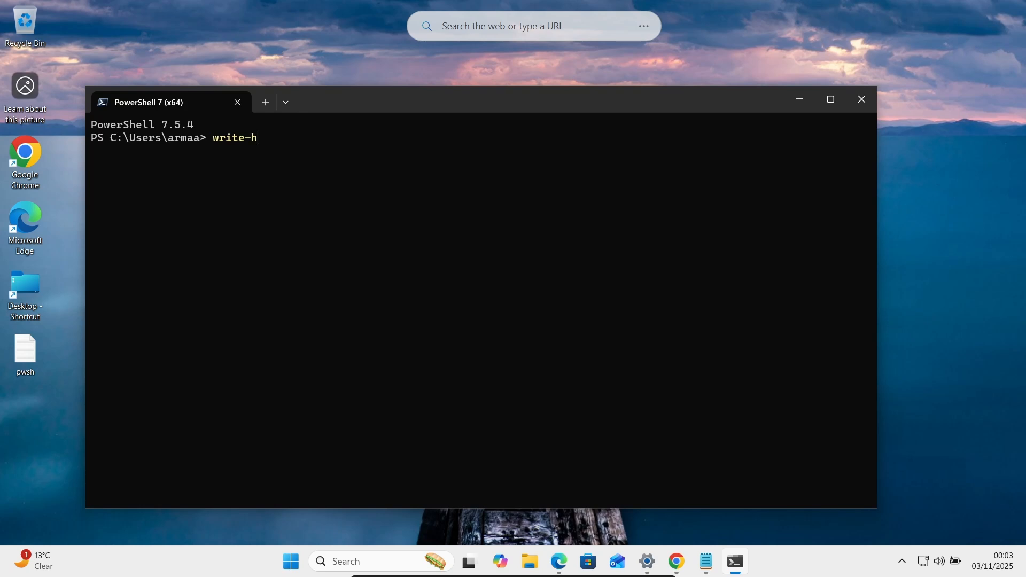
type("ost@")
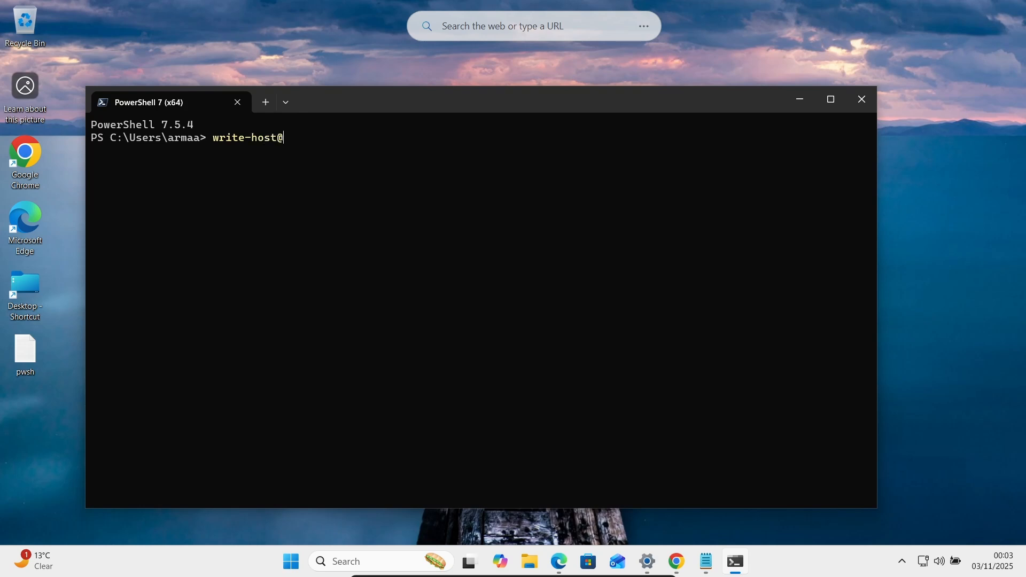
key("Backspace")
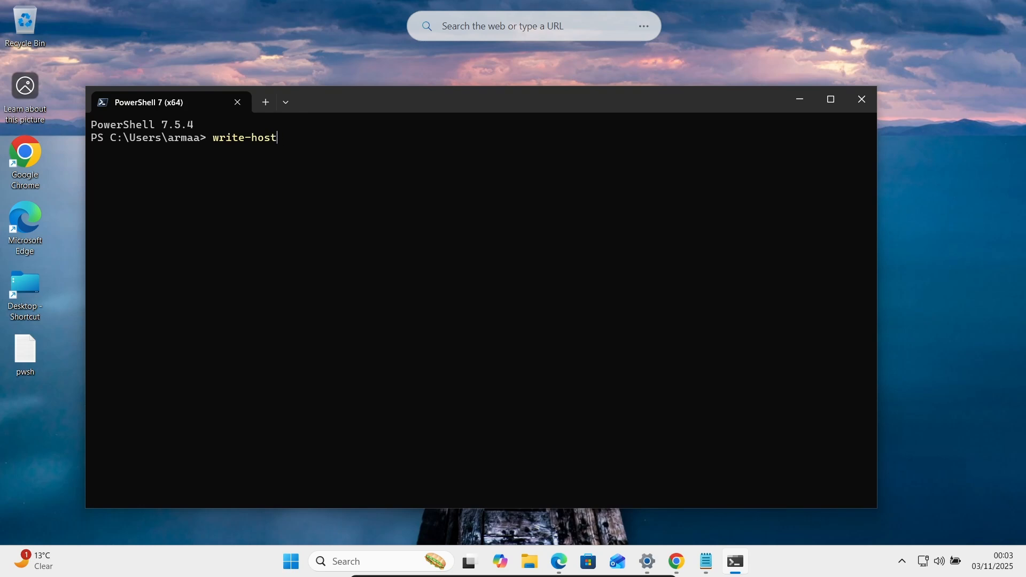
key("Backspace")
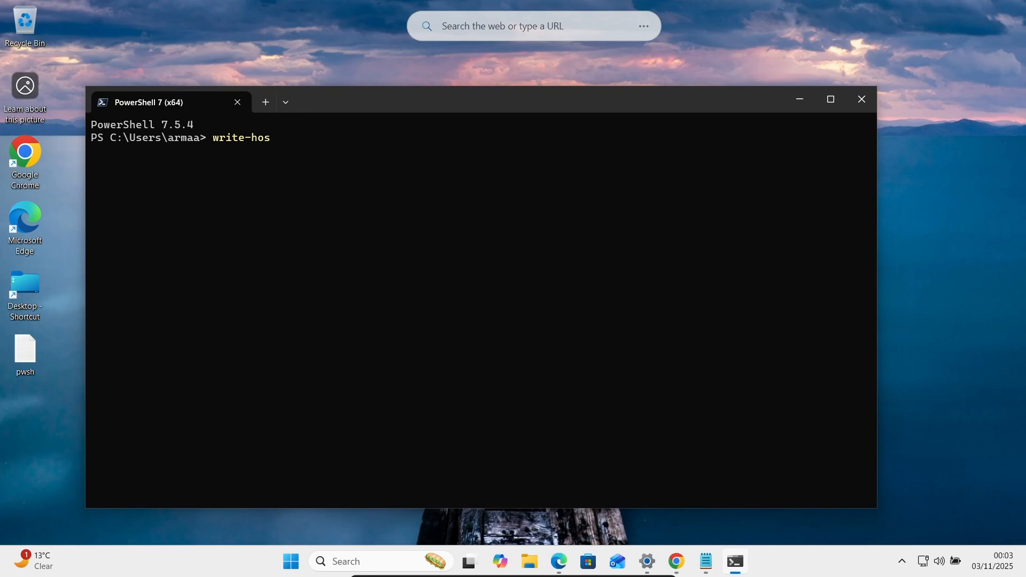
type("t\"")
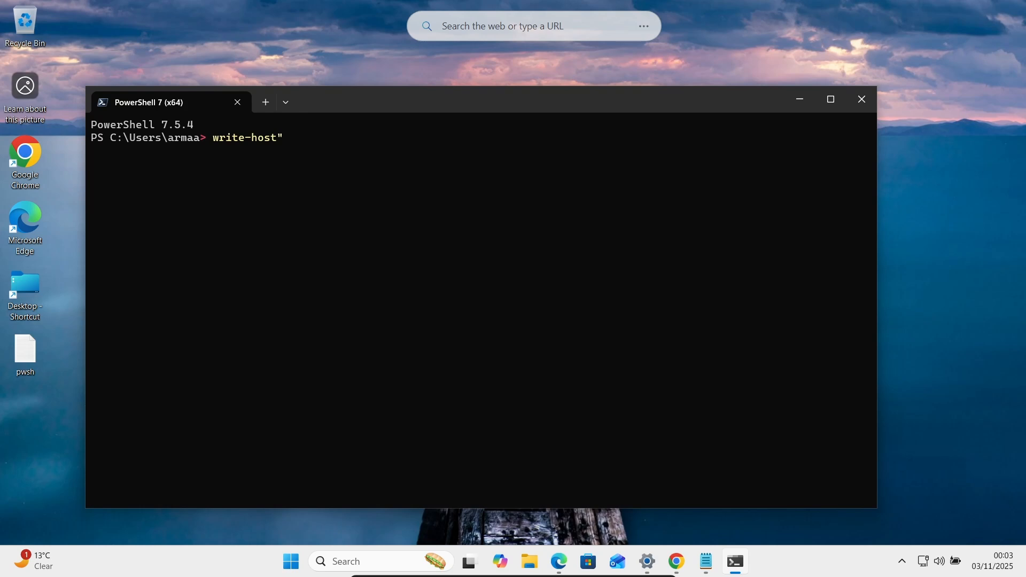
type("Hell")
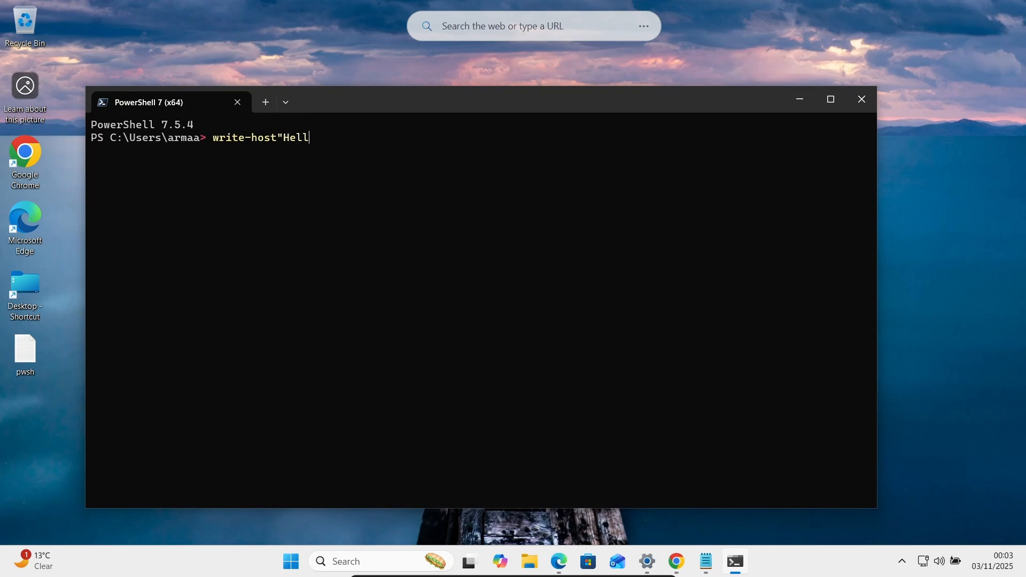
type("o Wor")
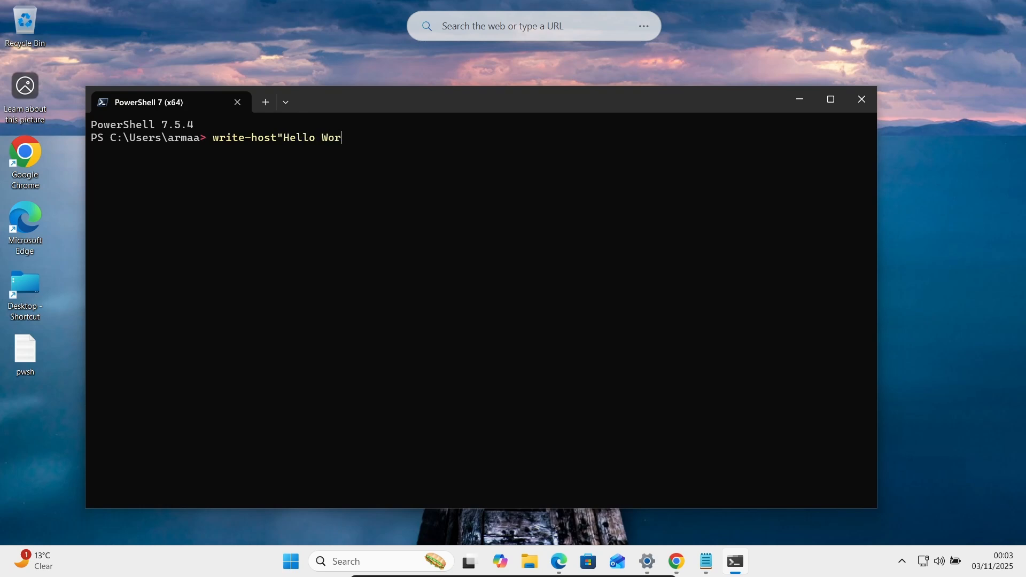
type("ld")
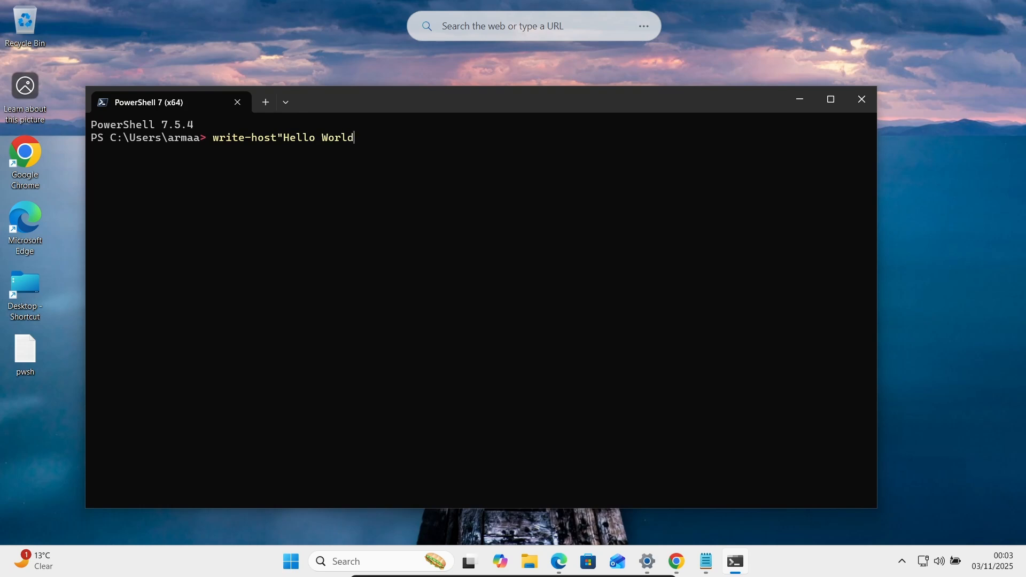
type("!!!\"")
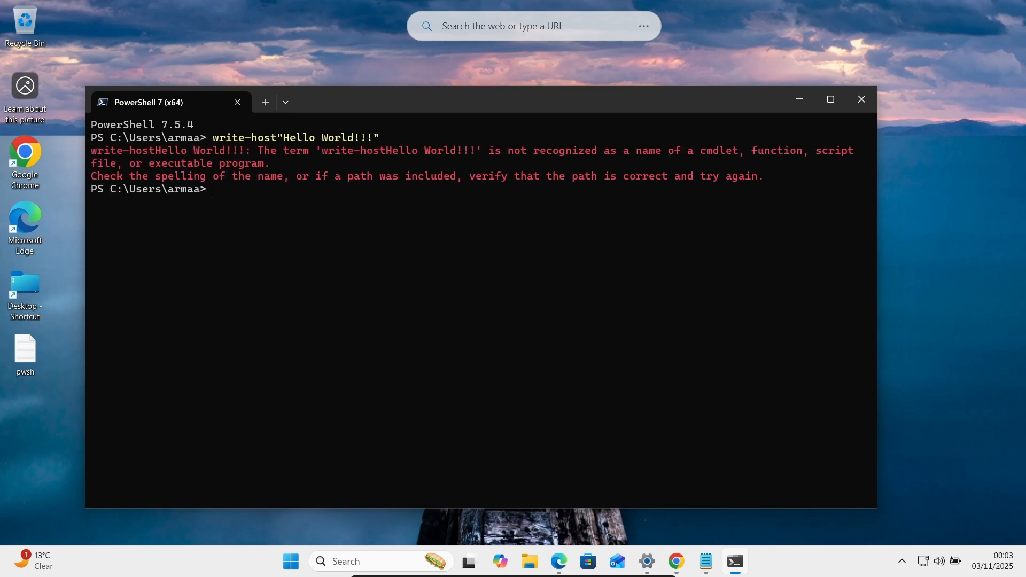
type("write-host\"Hello World!!!\"")
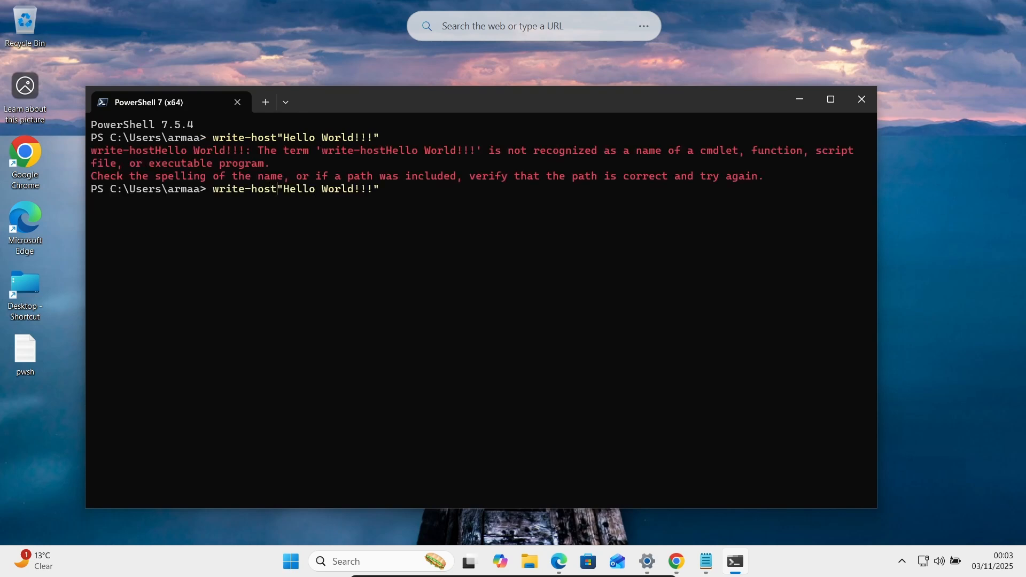
type("(")
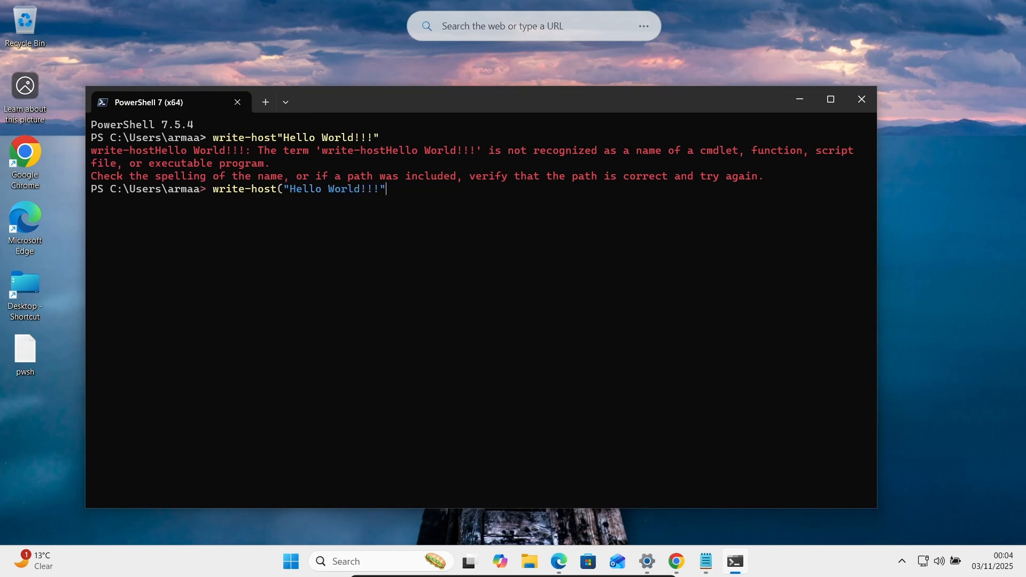
key("Enter")
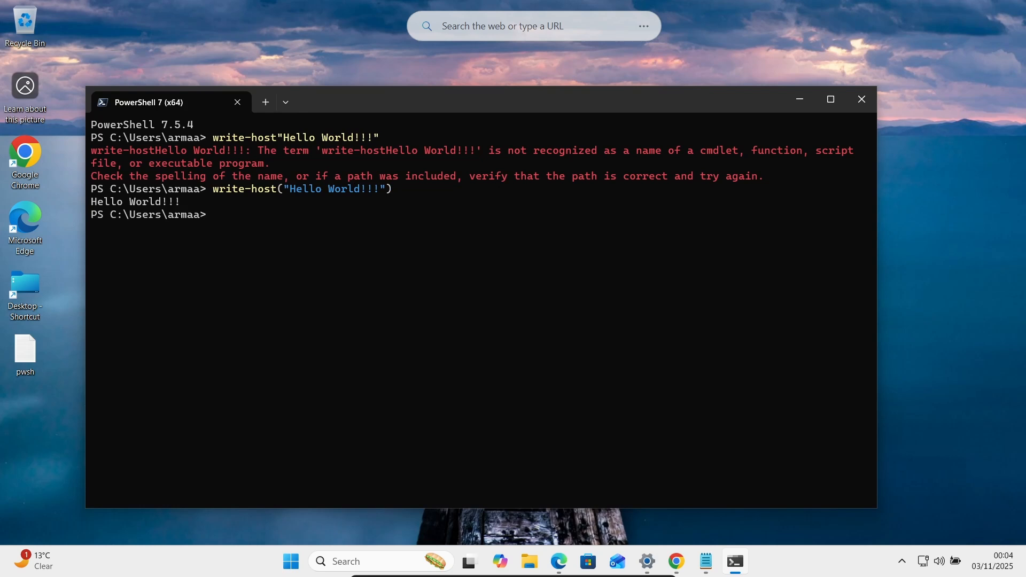
mouse_move(798, 98)
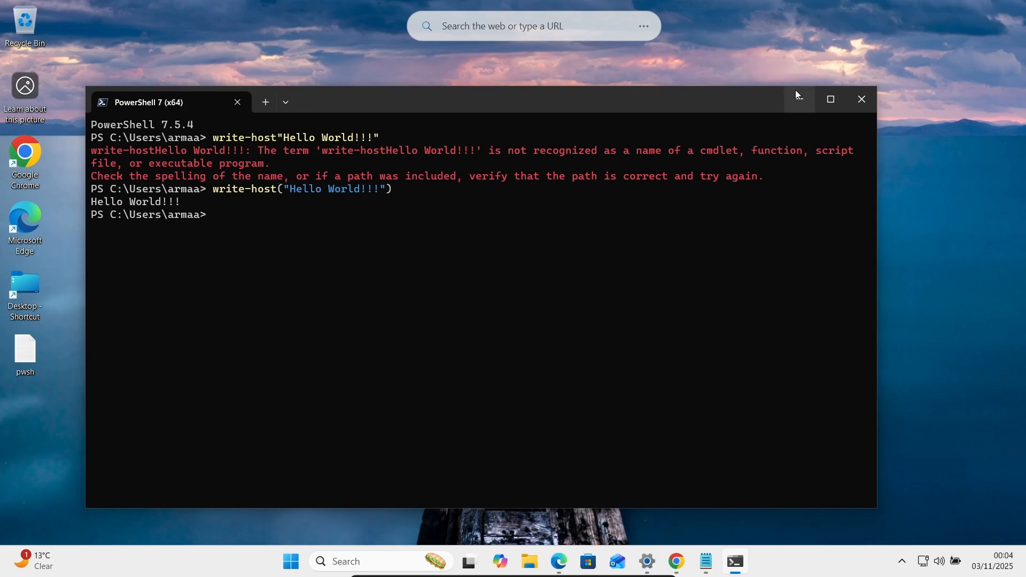
Minimize PowerShell and open Command Prompt from a 'cmd' search.
left_click(861, 98)
type("c")
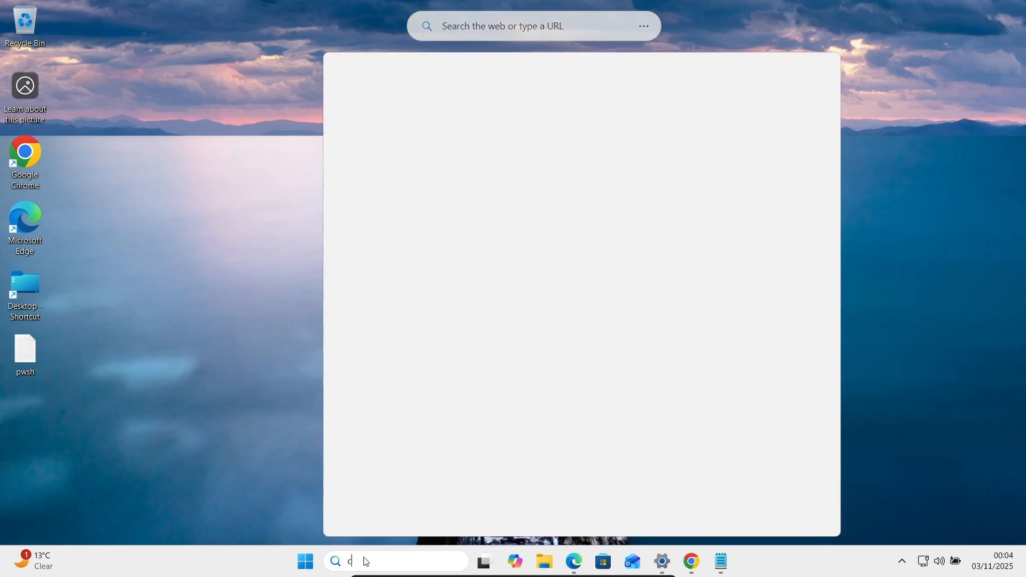
type("md")
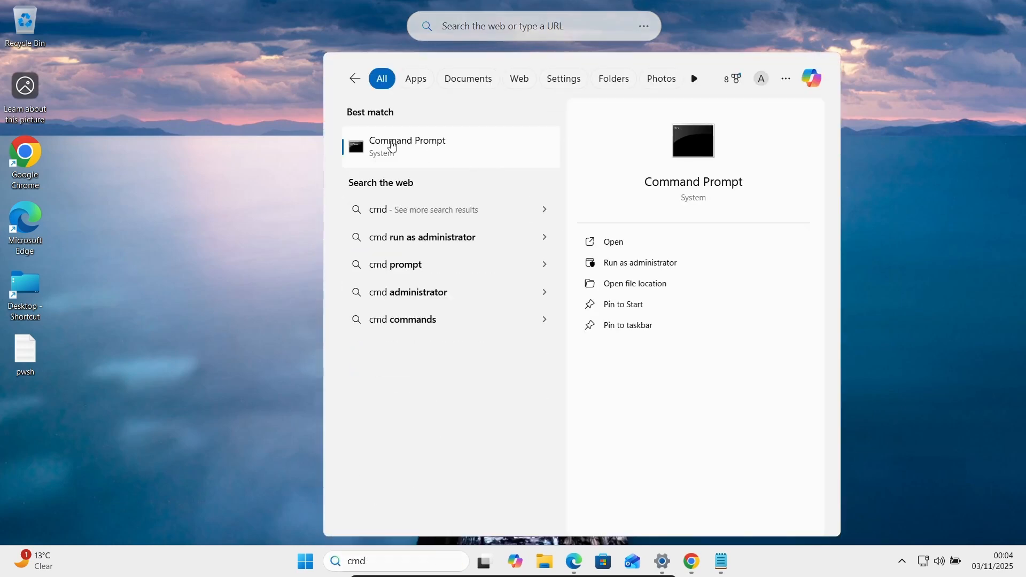
left_click(406, 146)
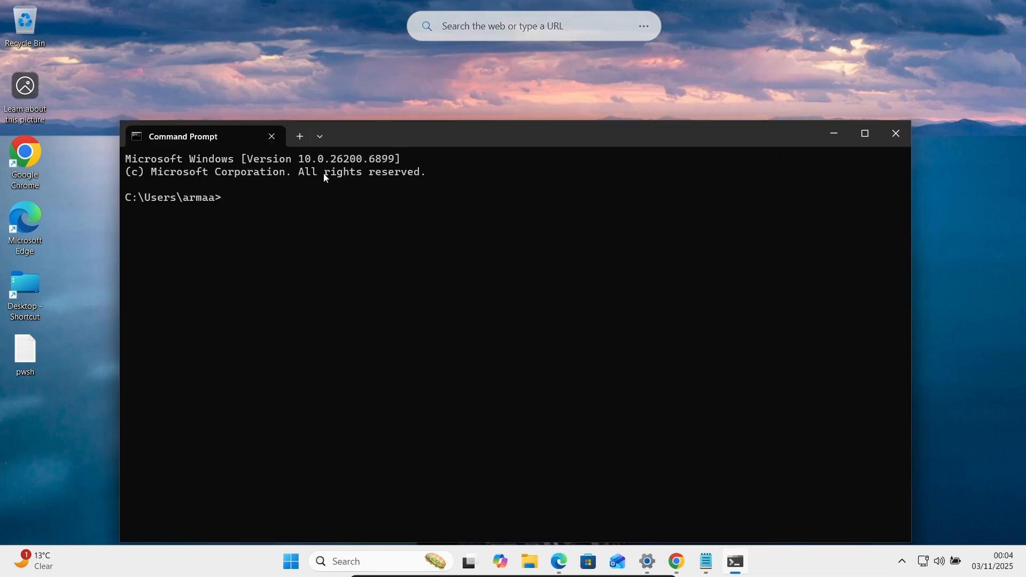
Run pwsh --version to confirm PowerShell 7.5.4, then start pwsh in Command Prompt.
type("pw")
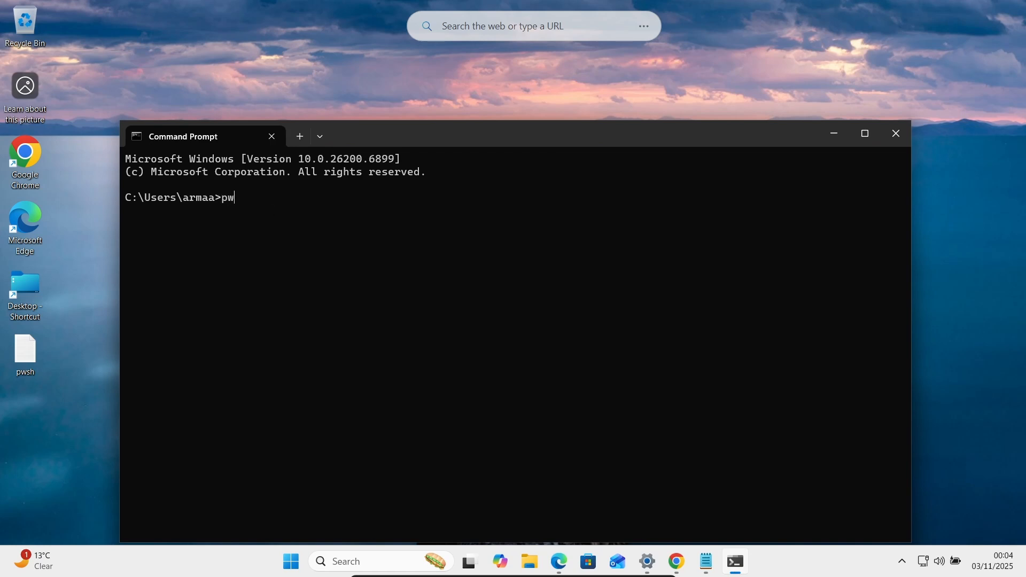
type("sh -")
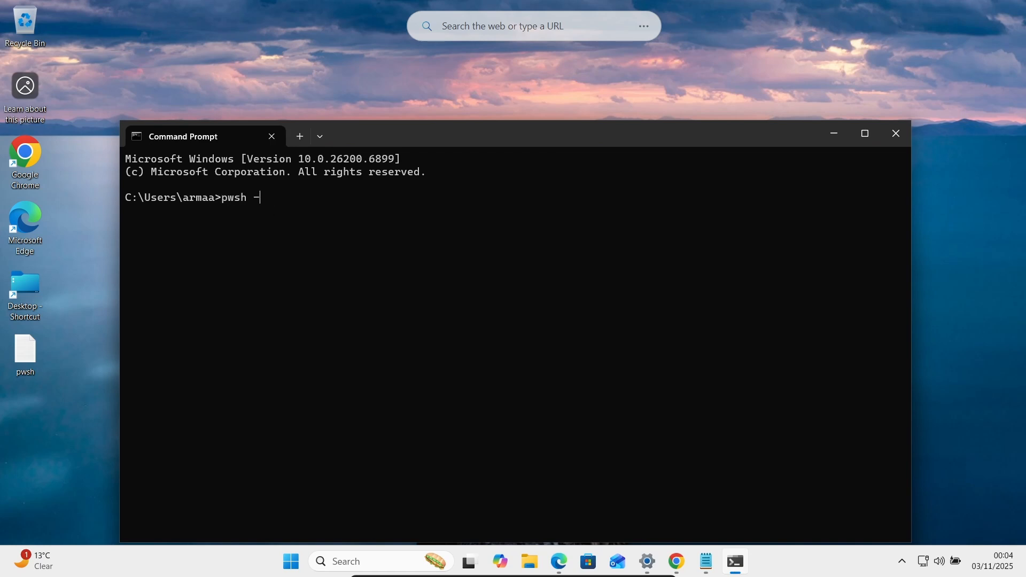
type("-version")
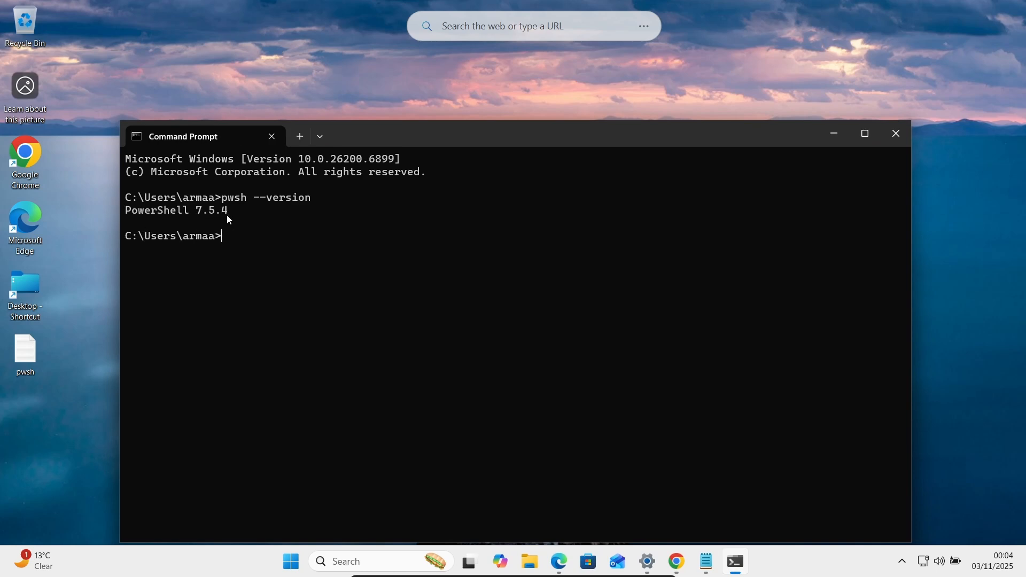
type("p")
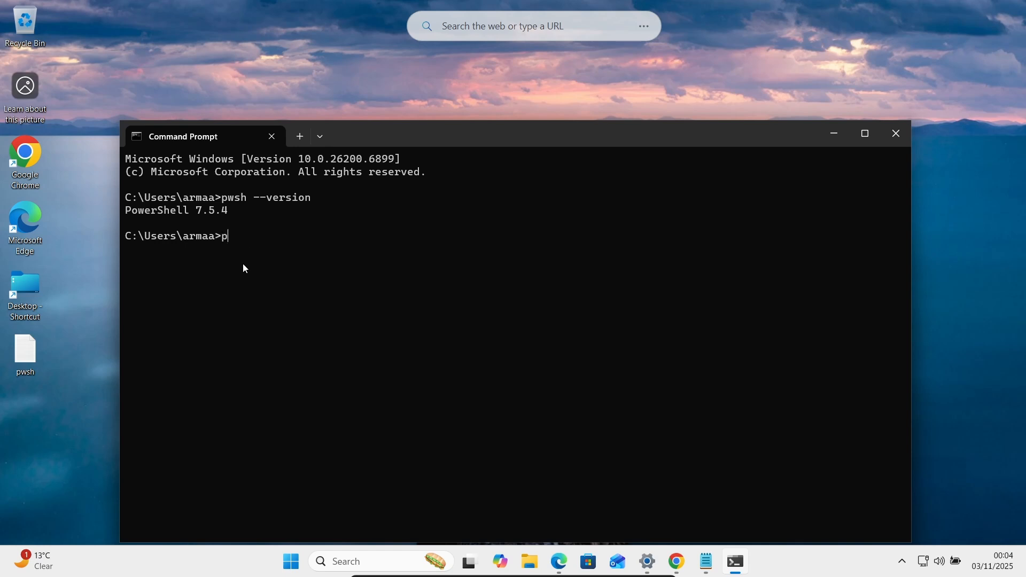
type("wsh")
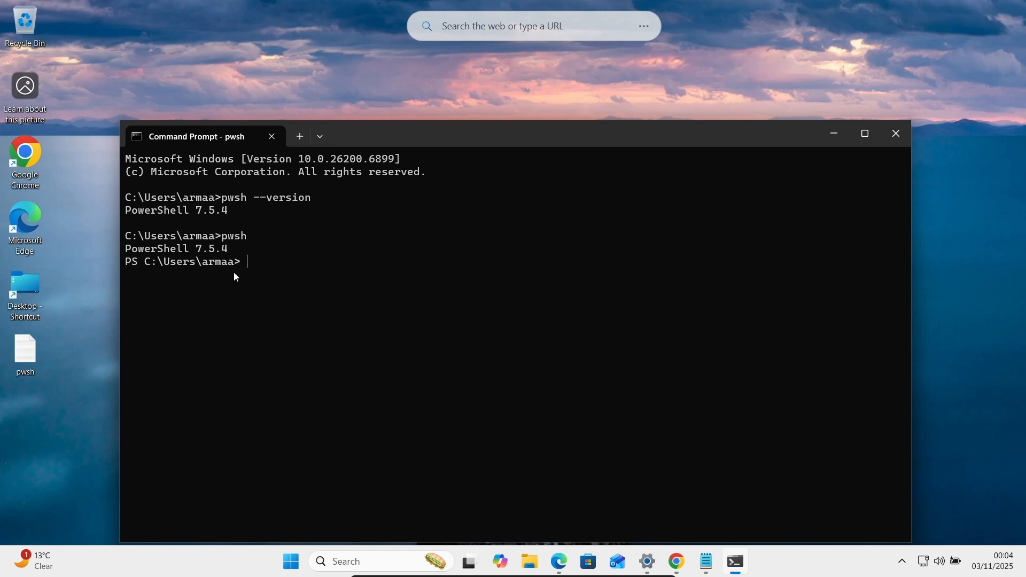
mouse_move(164, 268)
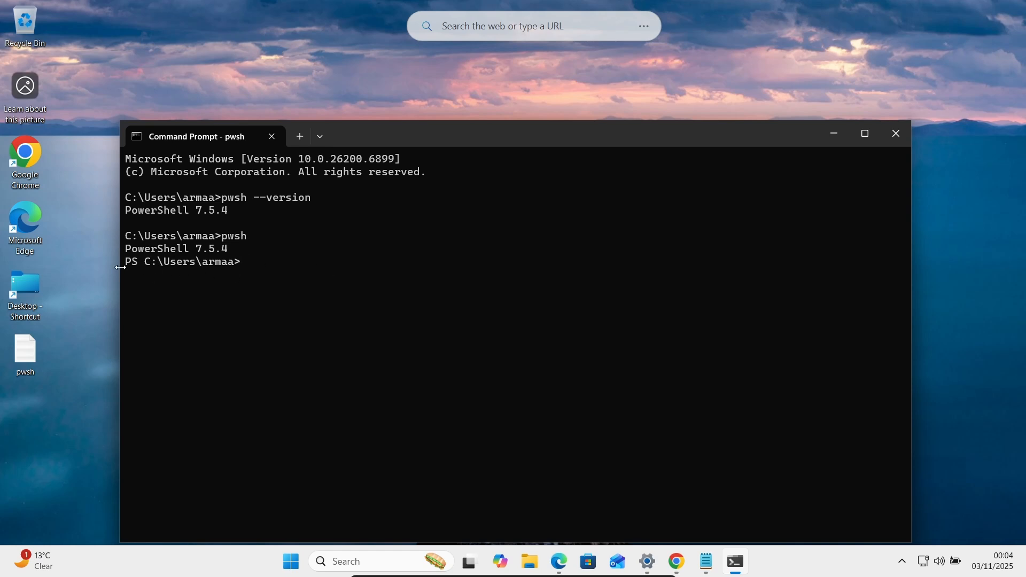
mouse_move(143, 270)
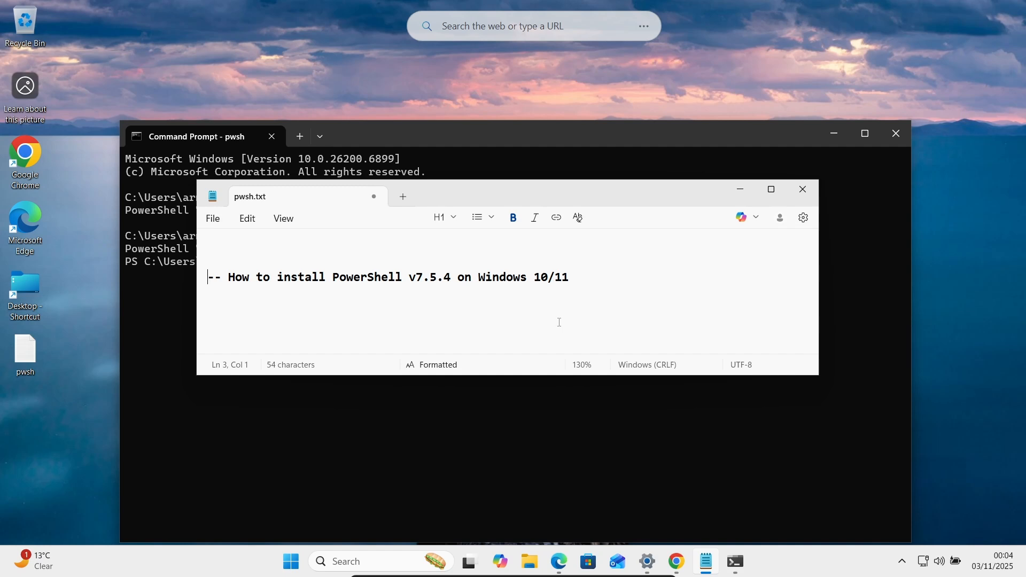
mouse_move(731, 222)
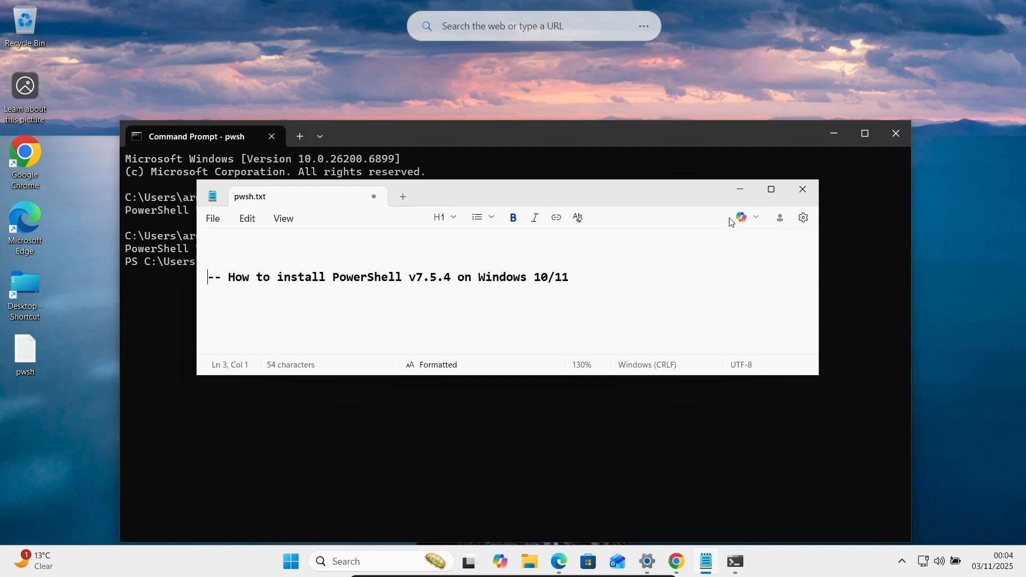